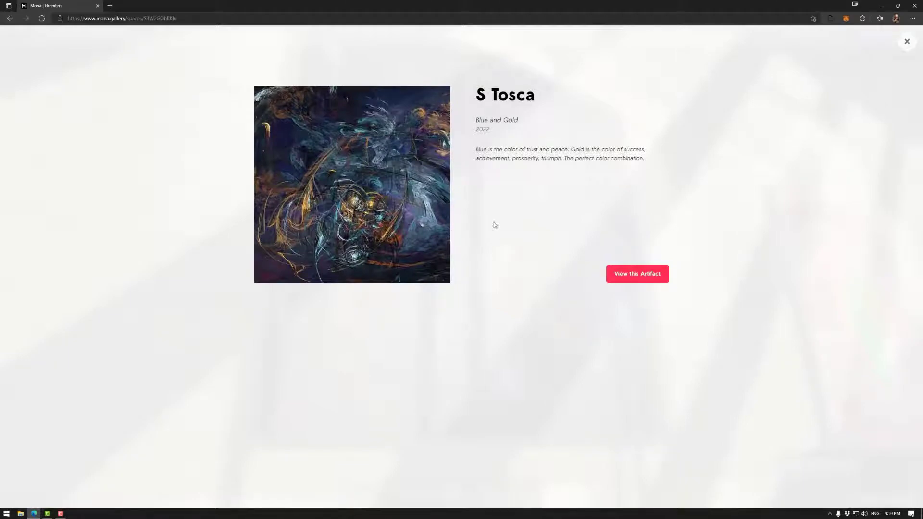
mouse_move(901, 46)
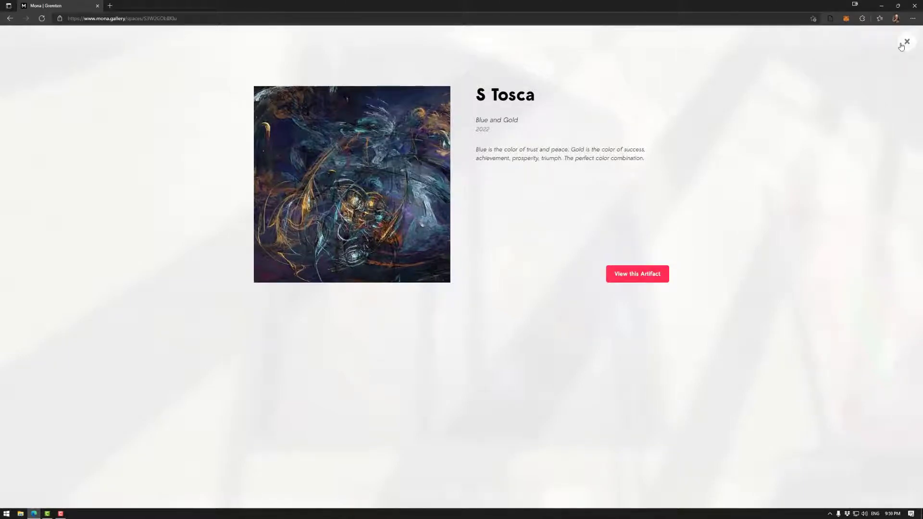
Close the Blue and Gold artwork detail popup in Mona Gallery.
left_click(906, 42)
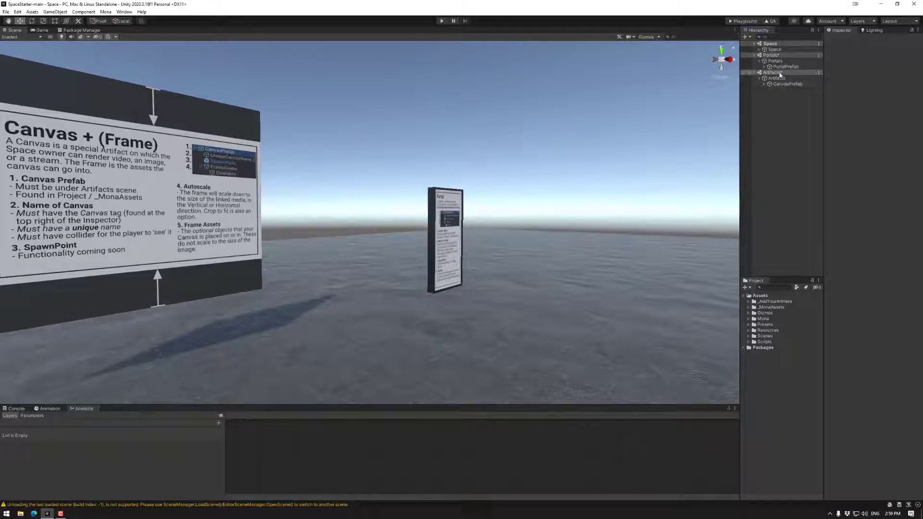
Expand Artifacts to reveal CanvasPrefab's name, spawn point and frame-asset children.
left_click(764, 49)
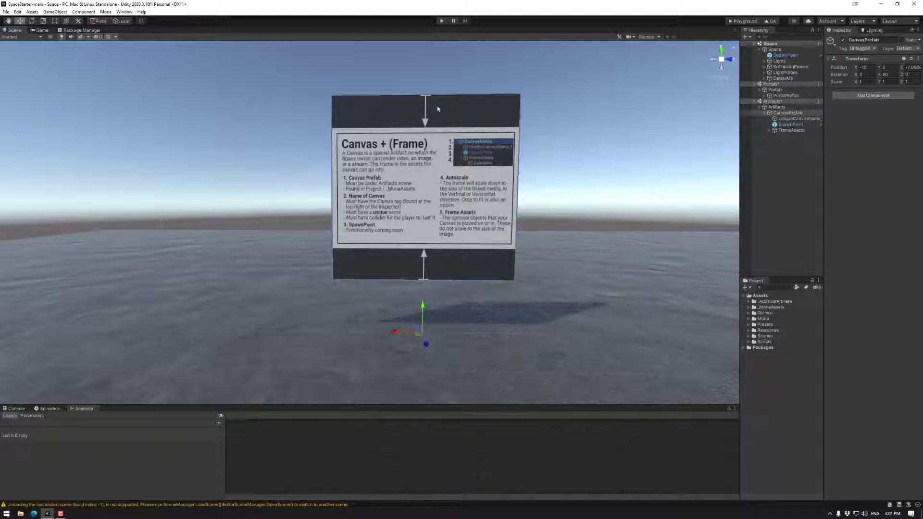
Inspect CanvasPrefab and the Artifacts objects, then open the _MonaAssets project folder.
left_click(779, 113)
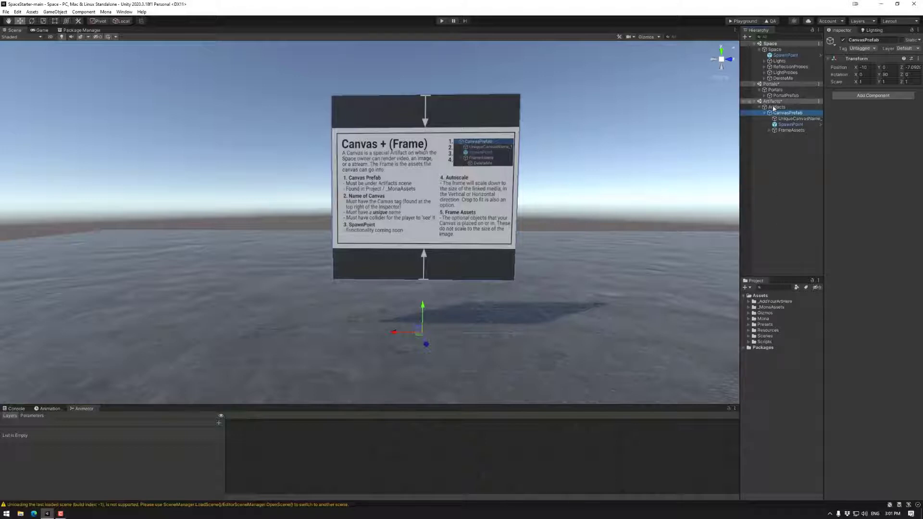
left_click(775, 112)
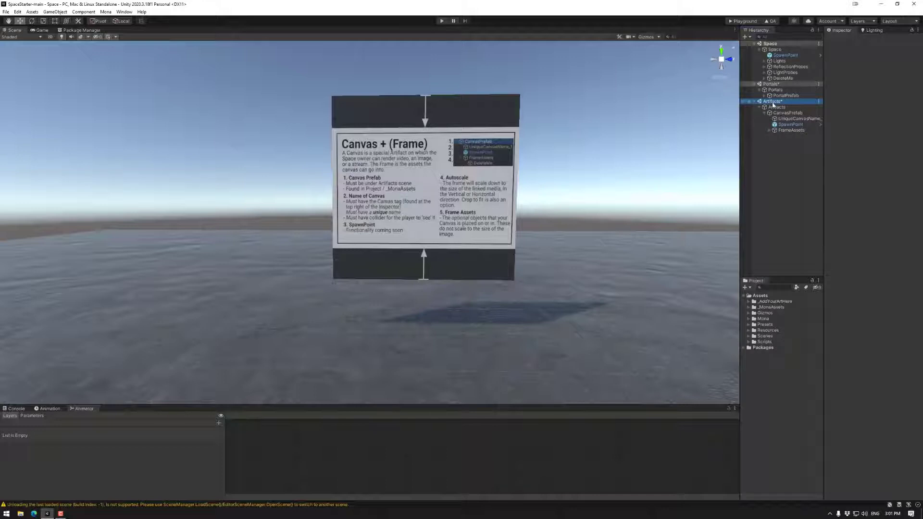
left_click(772, 107)
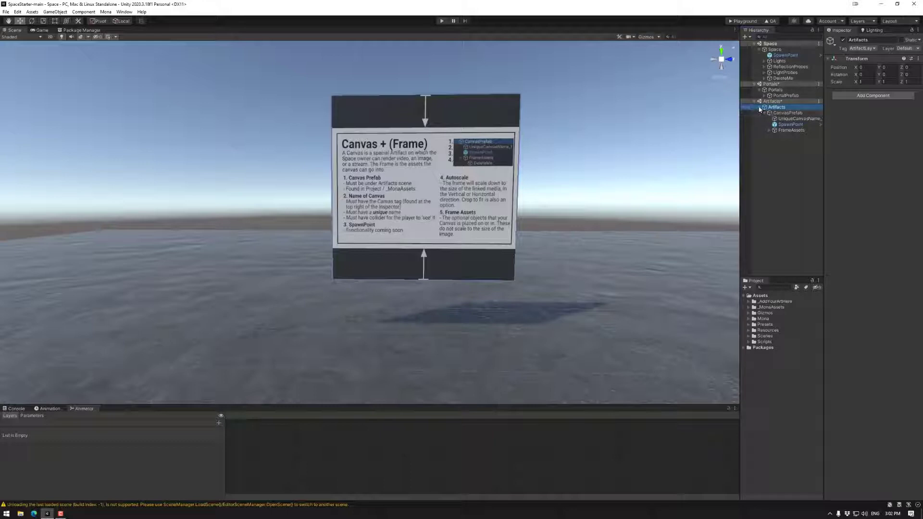
left_click(760, 107)
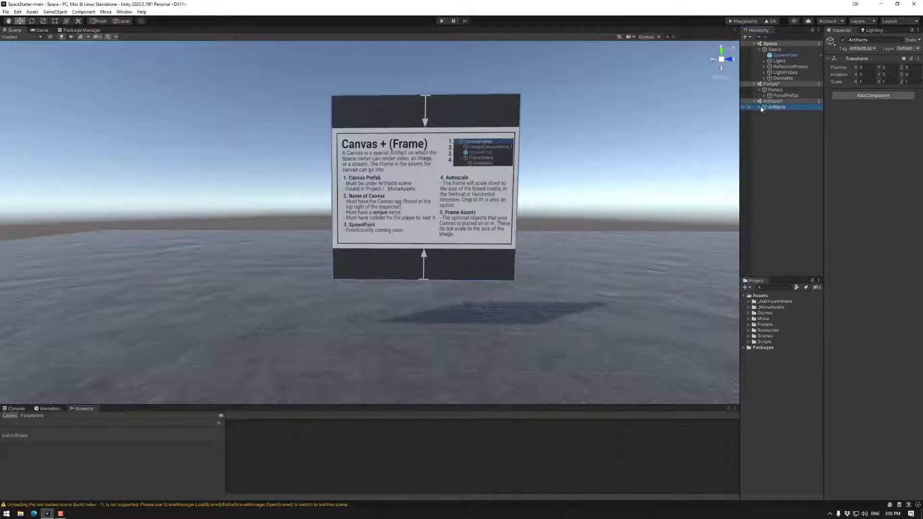
left_click(759, 108)
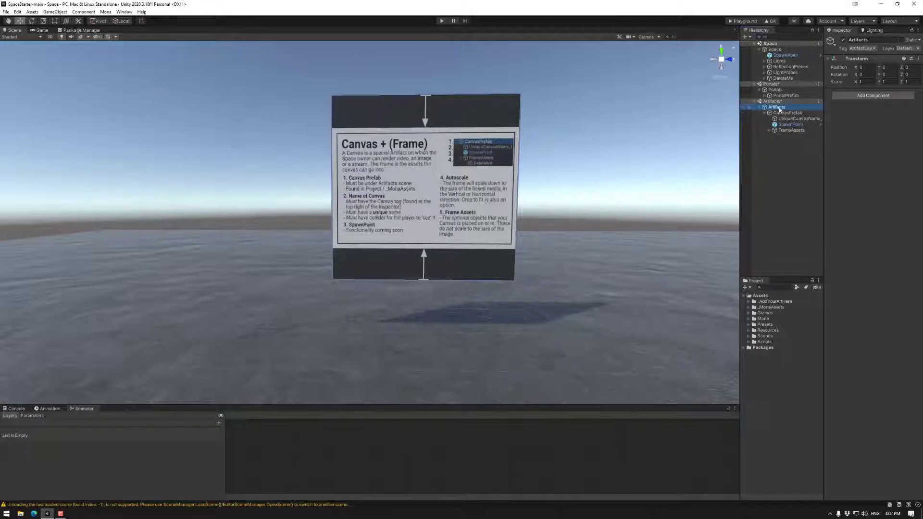
left_click(787, 113)
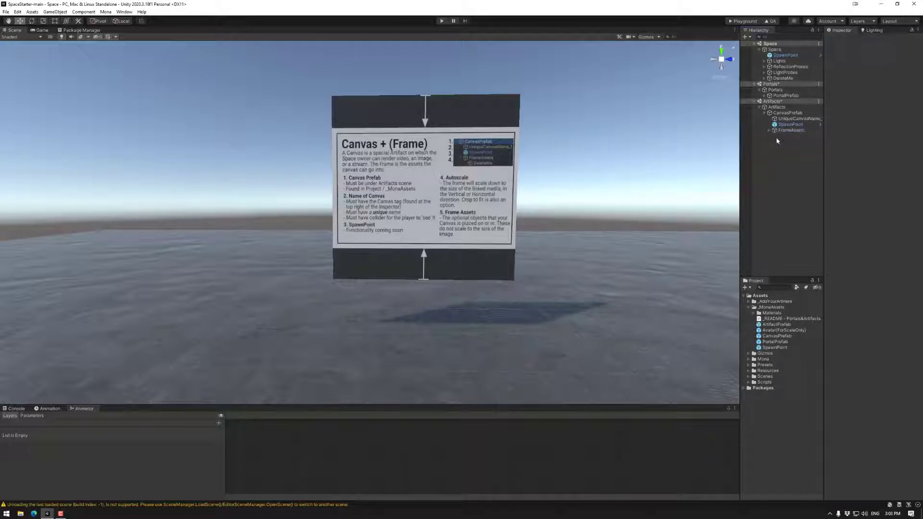
Place a CanvasPrefab (1) copy under Artifacts and inspect its children.
left_click(784, 112)
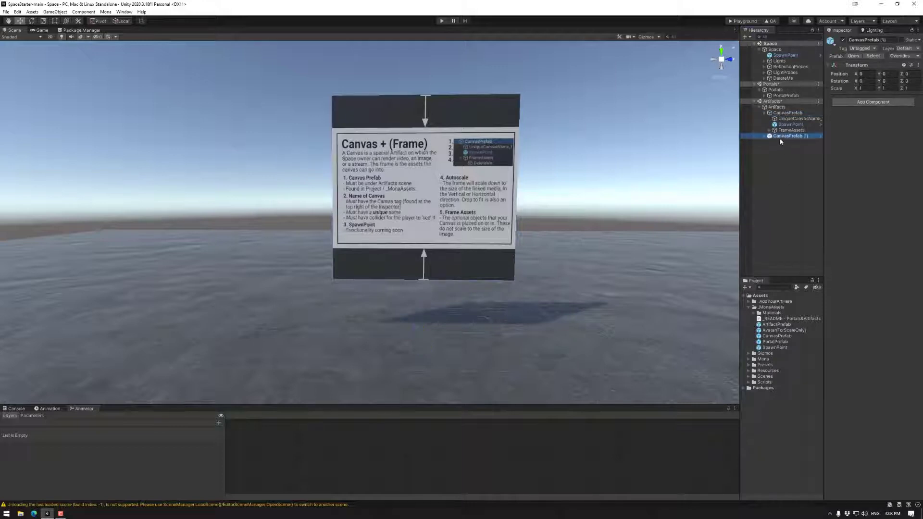
right_click(789, 136)
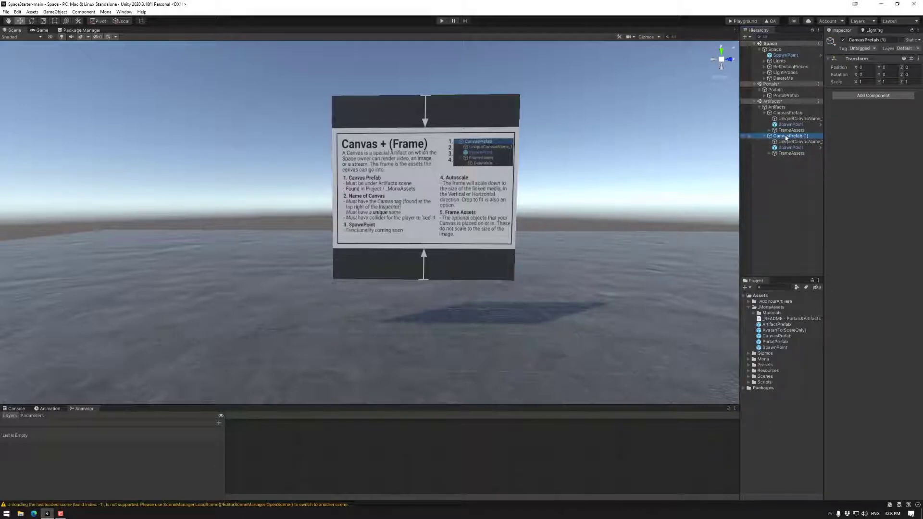
left_click(787, 176)
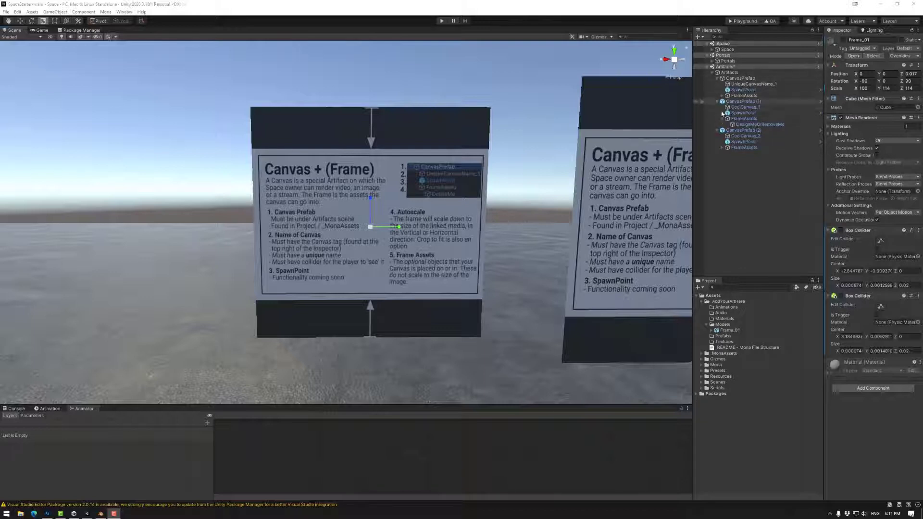
Cancel the 'Cannot restructure Prefab instance' warning and select CanvasPrefab (2).
left_click(745, 106)
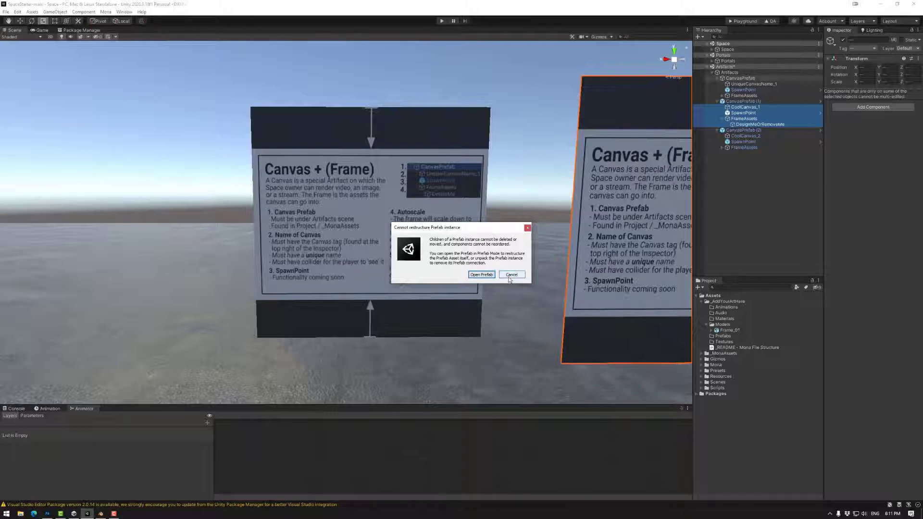
left_click(511, 275)
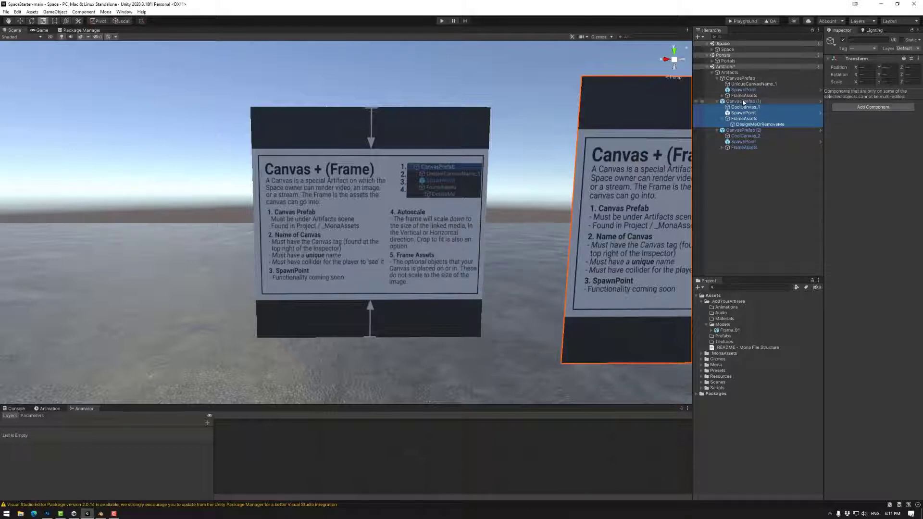
right_click(732, 101)
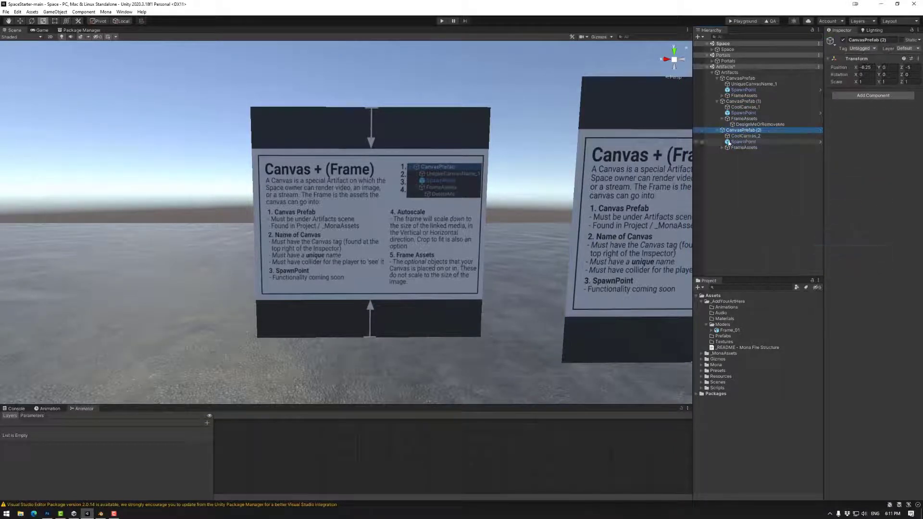
left_click(744, 107)
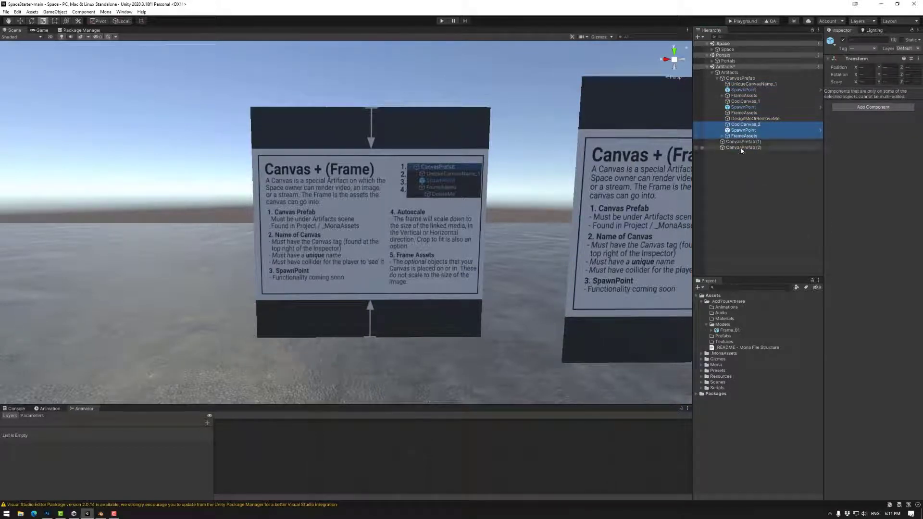
left_click(742, 147)
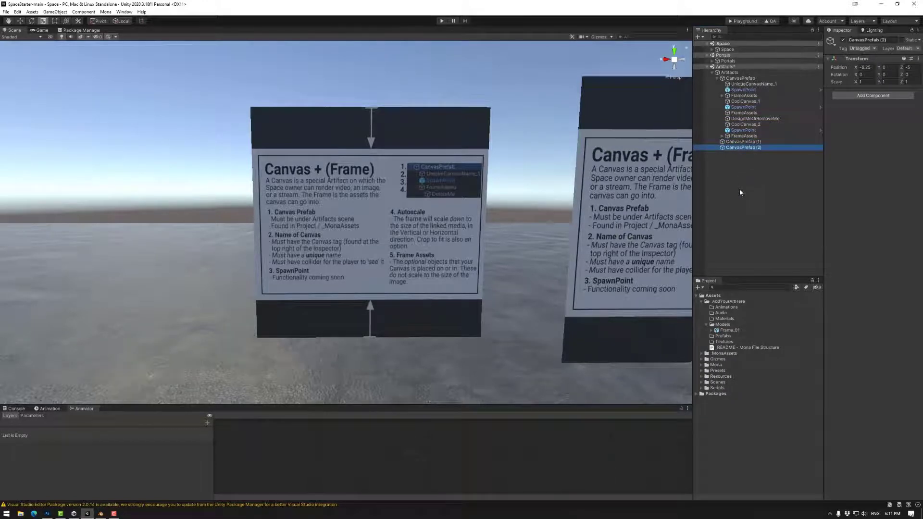
left_click(745, 136)
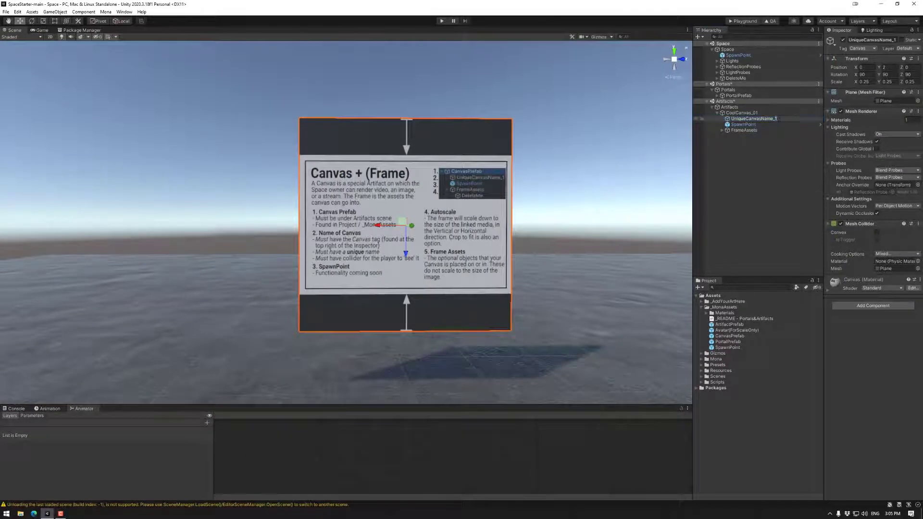
Rename CoolCanvas_01's UniqueCanvasName child to CoolCanvasNearDoor.
double_click(753, 118)
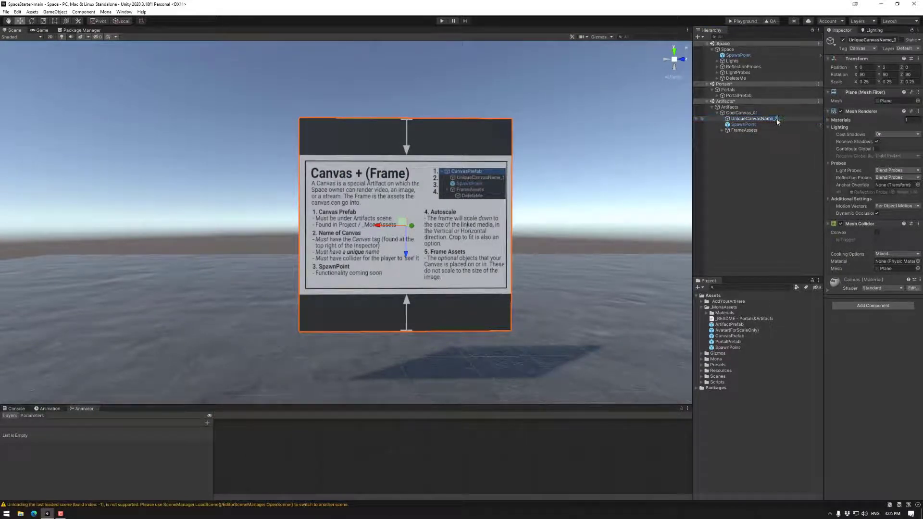
left_click(753, 118)
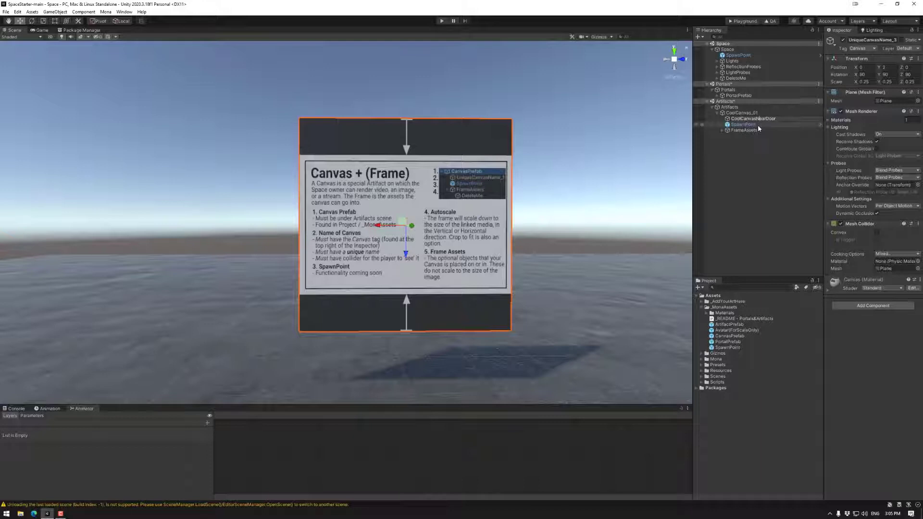
left_click(752, 118)
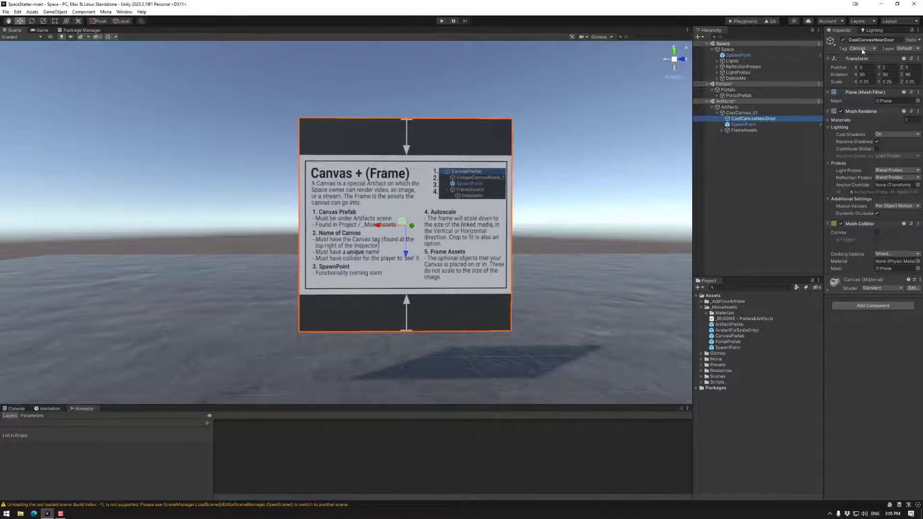
left_click(862, 48)
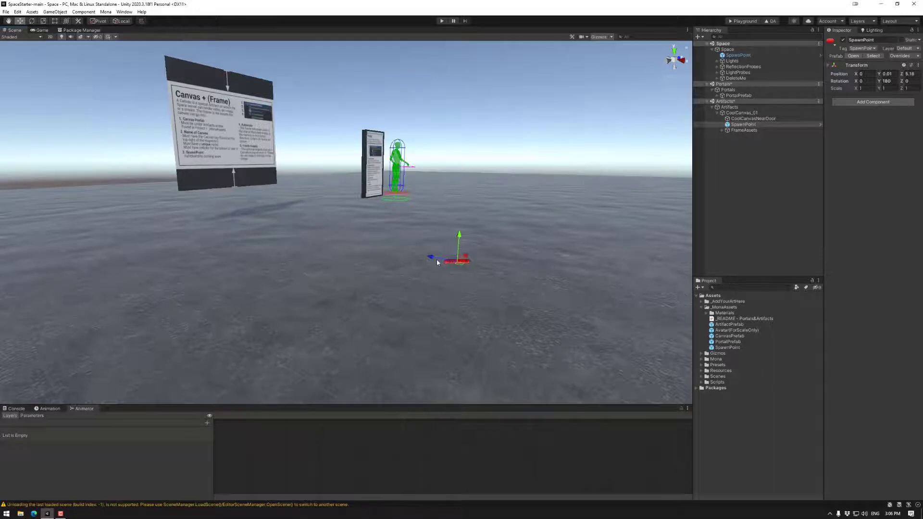
Switch the toolbar handle orientation from Local to Global.
left_click(98, 21)
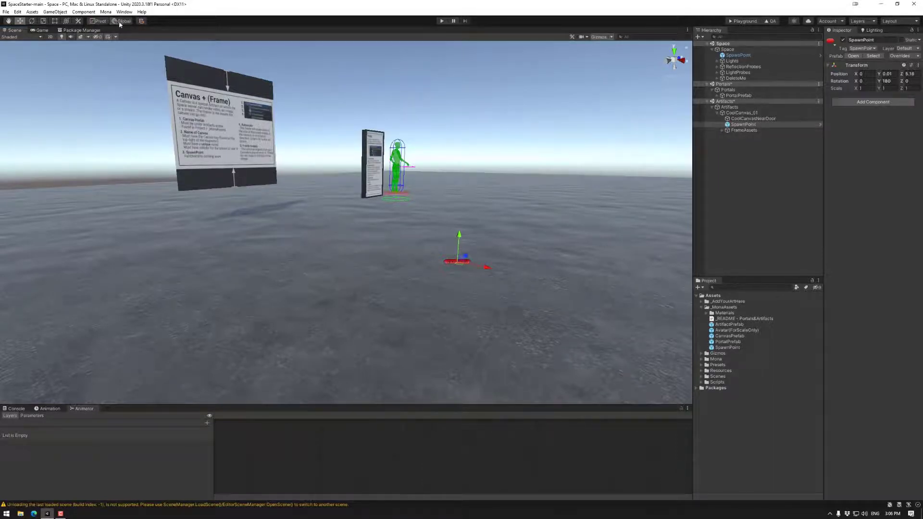
left_click(124, 20)
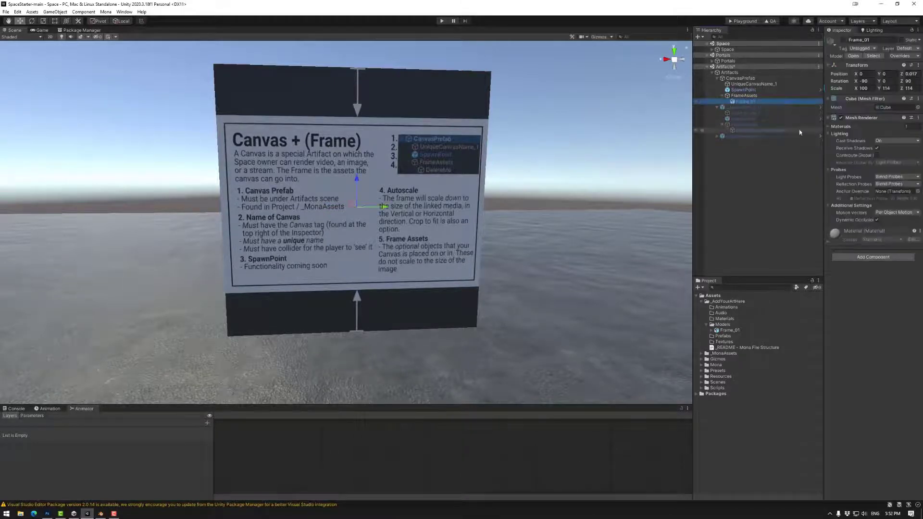
left_click(728, 330)
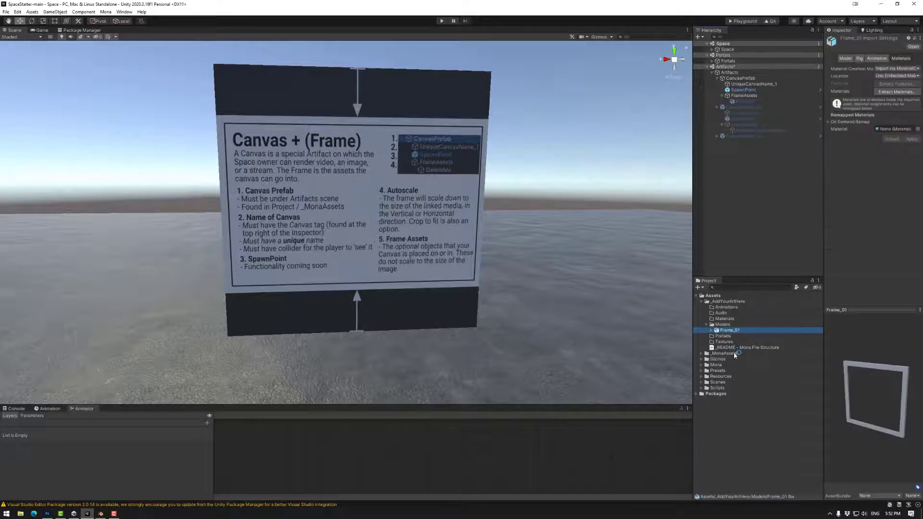
left_click(745, 102)
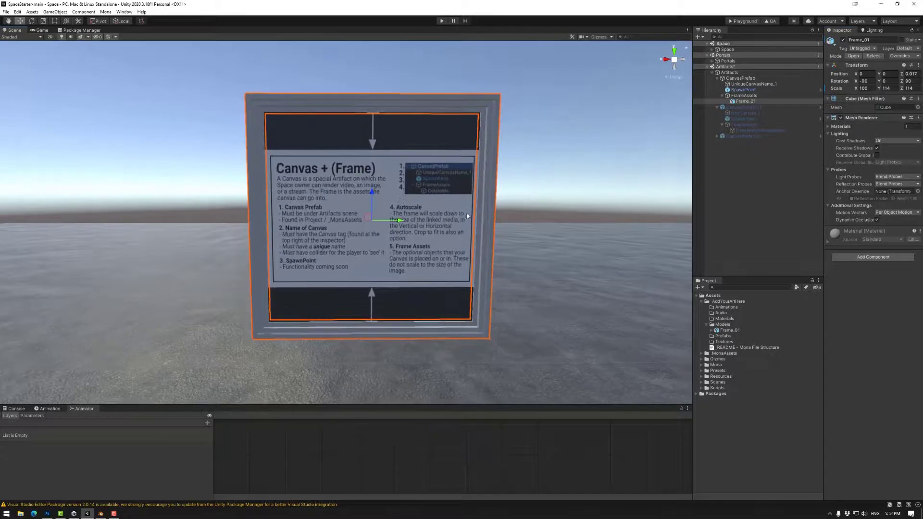
left_click(744, 95)
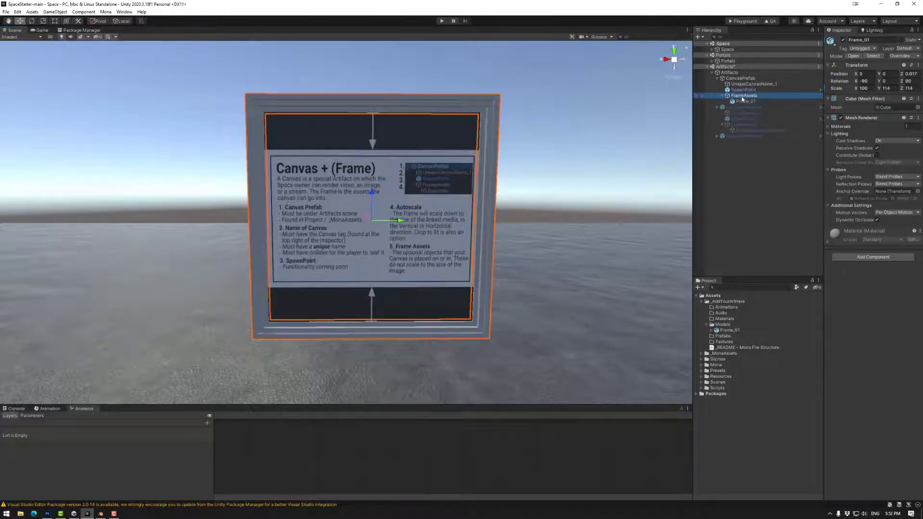
left_click(744, 96)
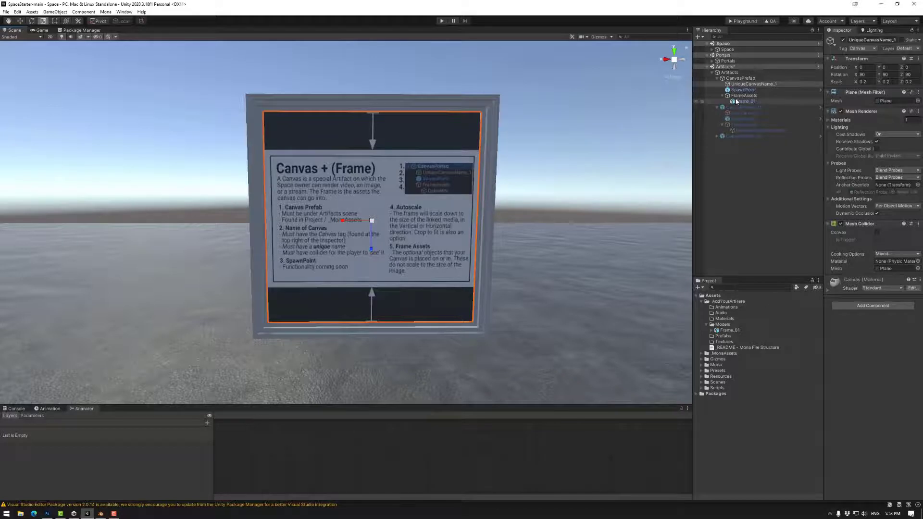
left_click(744, 101)
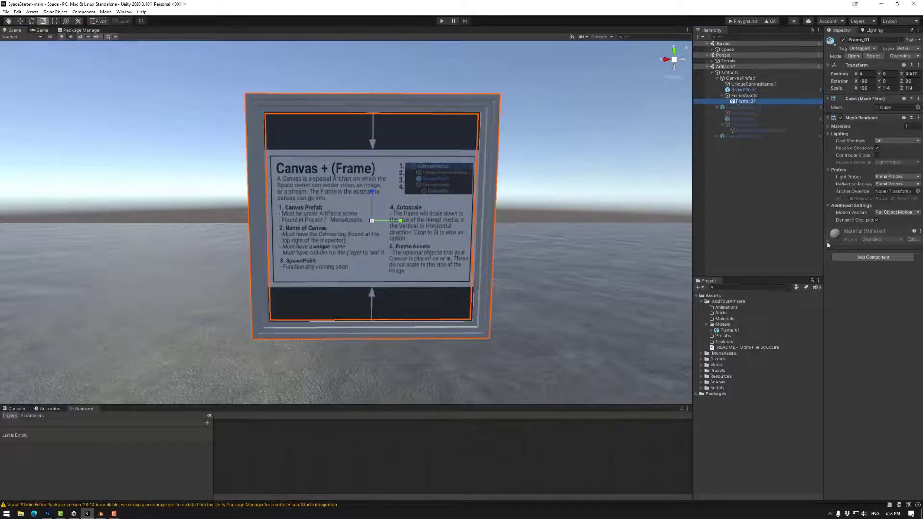
Add a Box Collider to Frame_01, then compare with UniqueCanvasName_1's collider.
left_click(873, 256)
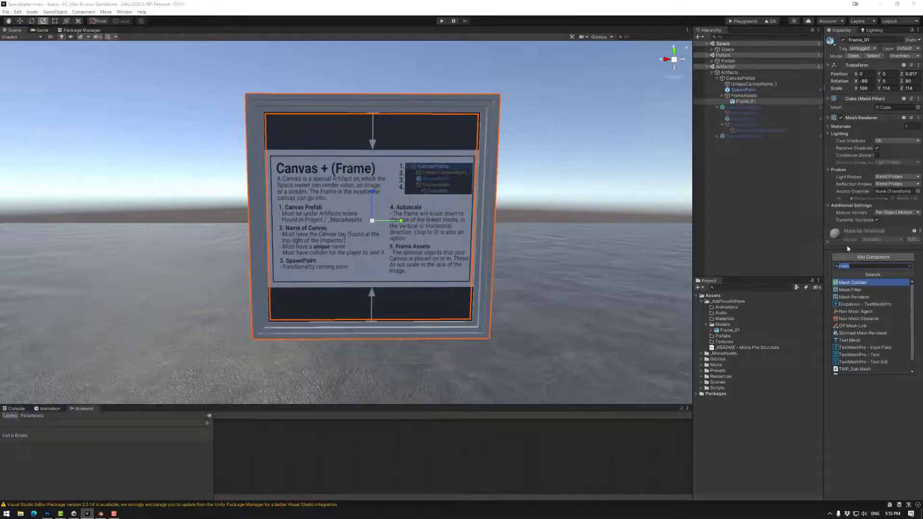
type("box")
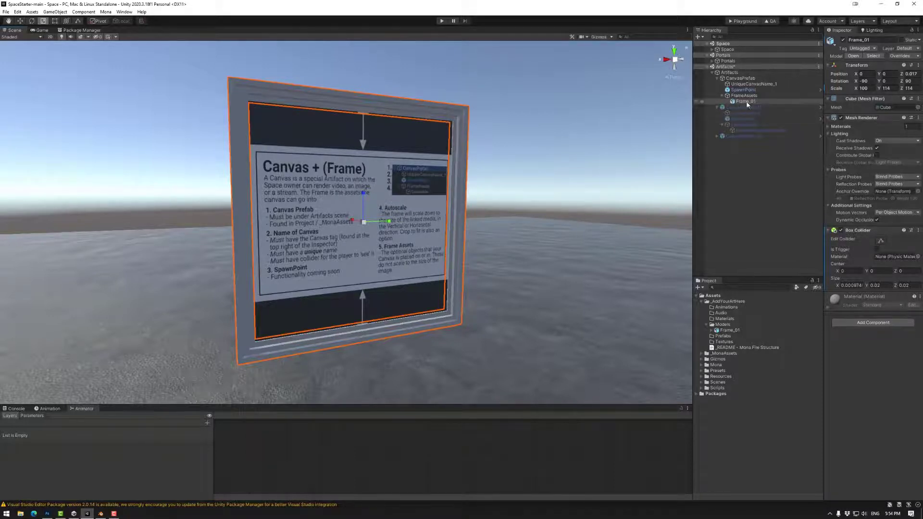
left_click(752, 84)
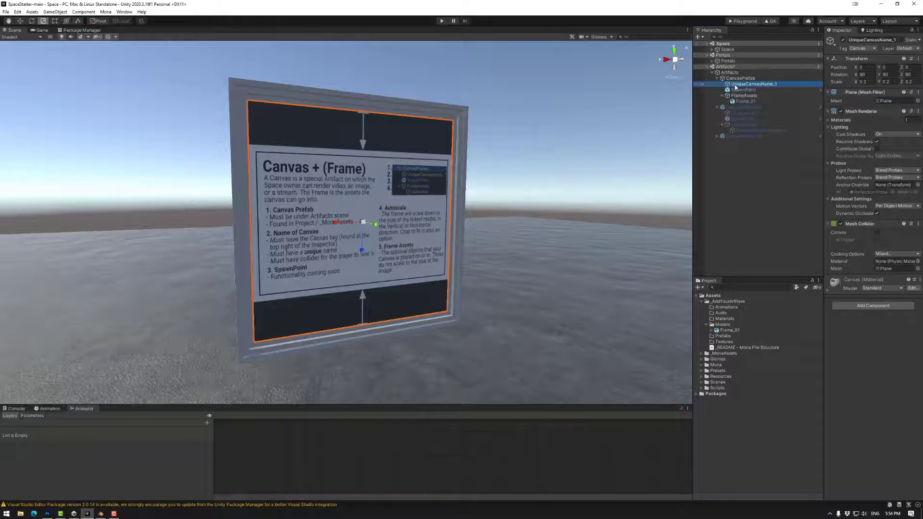
Reselect the Frame_01 frame model in the Hierarchy.
left_click(745, 101)
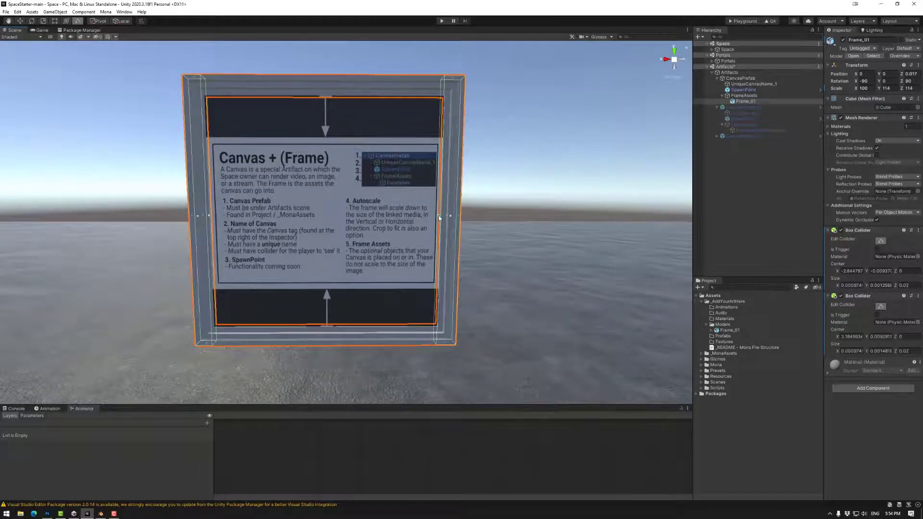
mouse_move(471, 228)
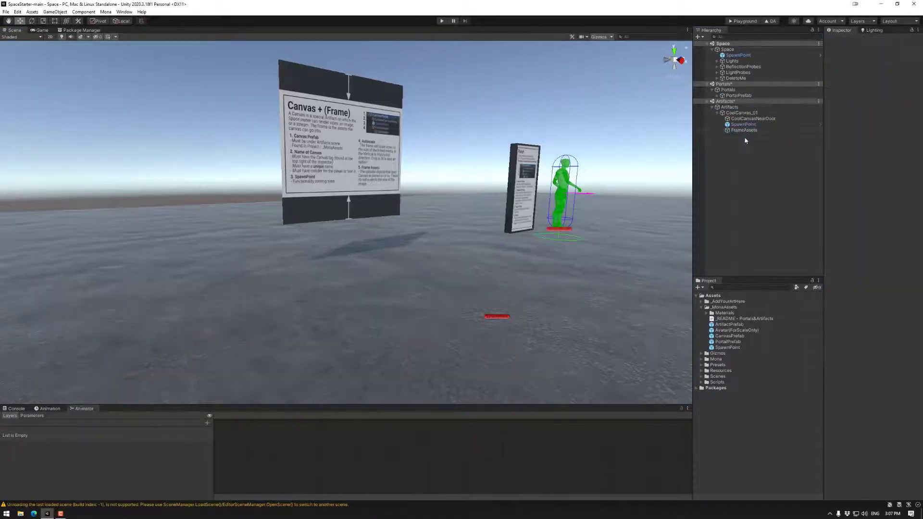
Select CoolCanvasNearDoor under CoolCanvas_01 in the Hierarchy.
left_click(752, 119)
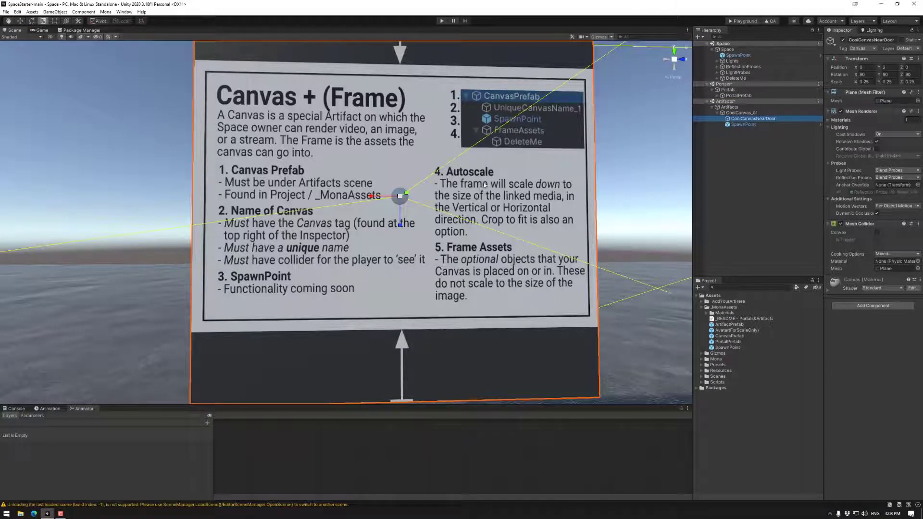
mouse_move(482, 184)
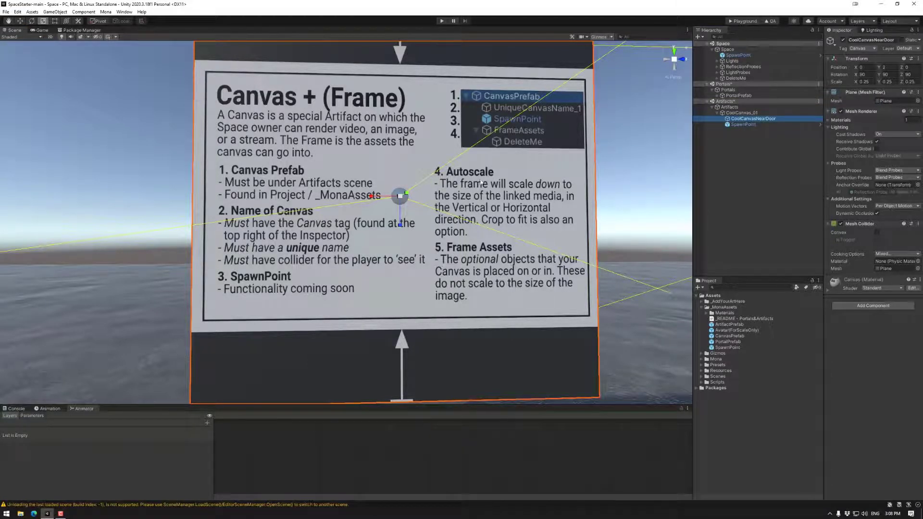
scroll("down", 3)
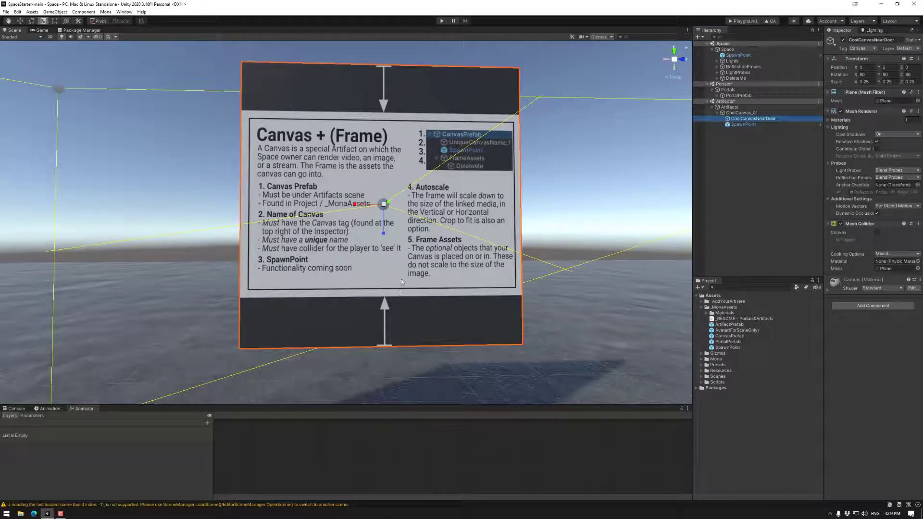
Duplicate CanvasPrefab under Artifacts and rename the copy's UniqueCanvasName_1 object to CoolCanvas.
left_click(743, 124)
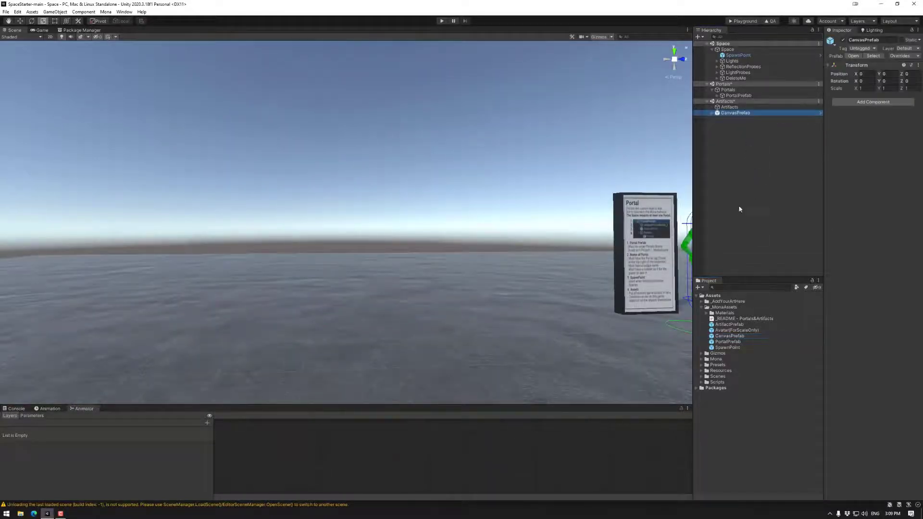
left_click(734, 112)
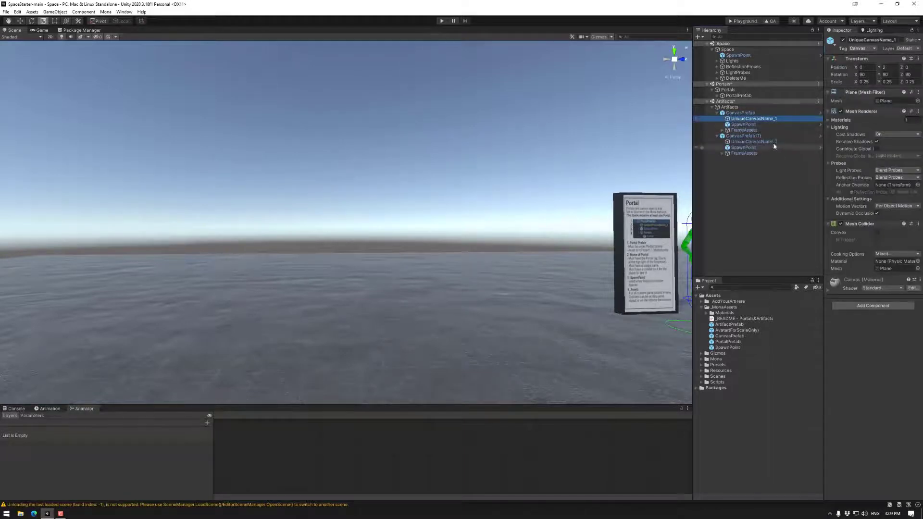
left_click(753, 141)
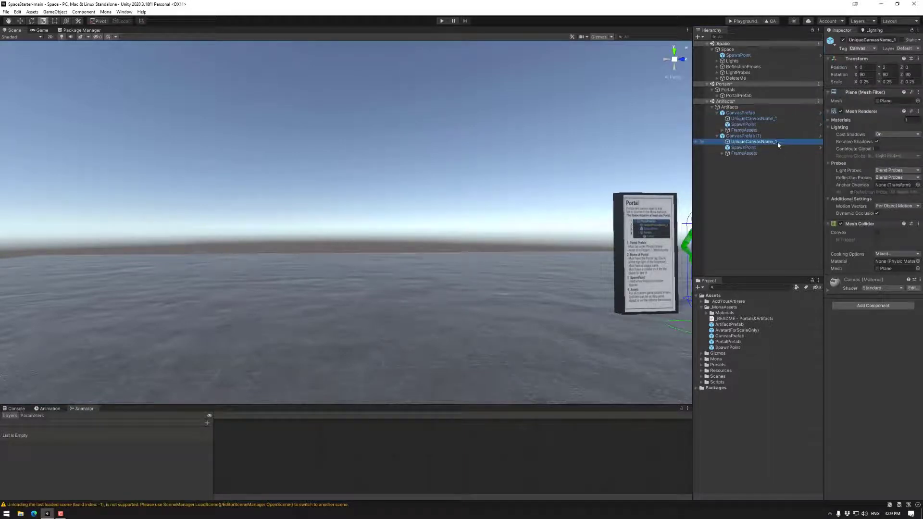
double_click(752, 141)
type("CoolCanvas")
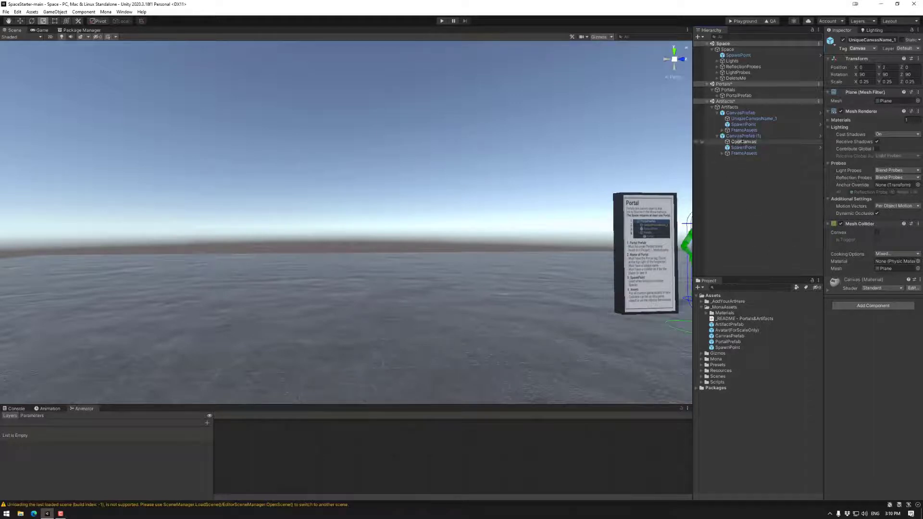
left_click(744, 147)
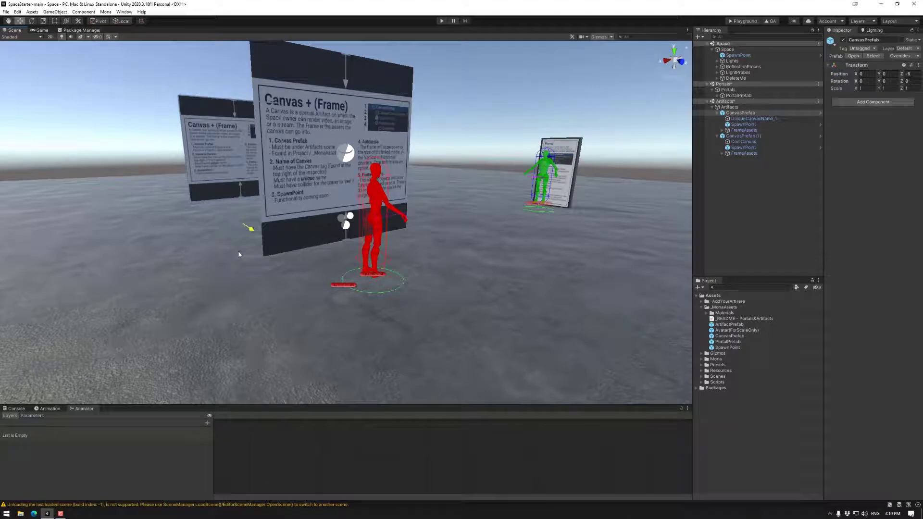
Move the CanvasPrefab (1) copy to Position X -3 and set UniqueCanvasName_1's scale to 0.2.
left_click(742, 136)
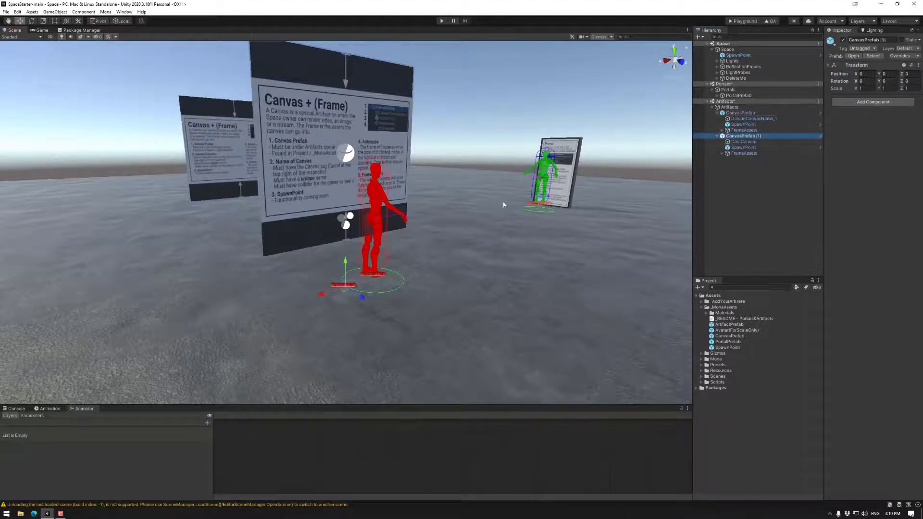
left_click(743, 141)
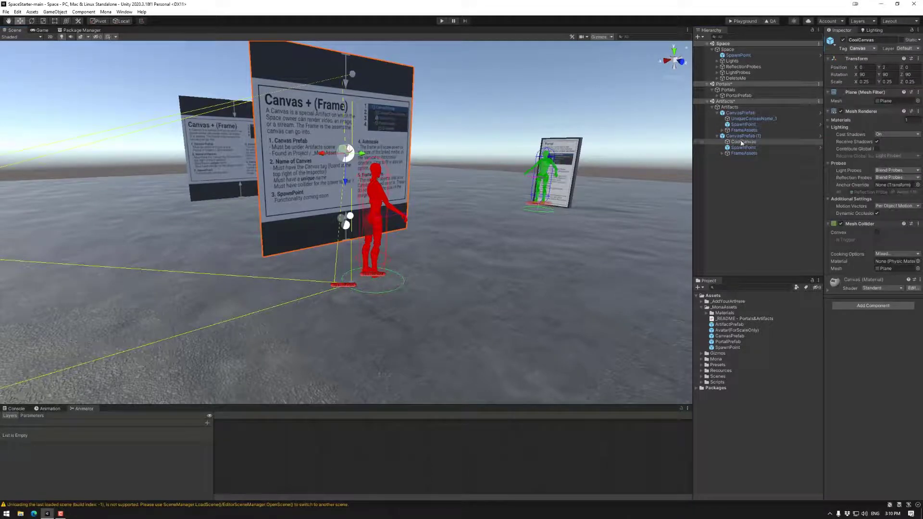
left_click(742, 136)
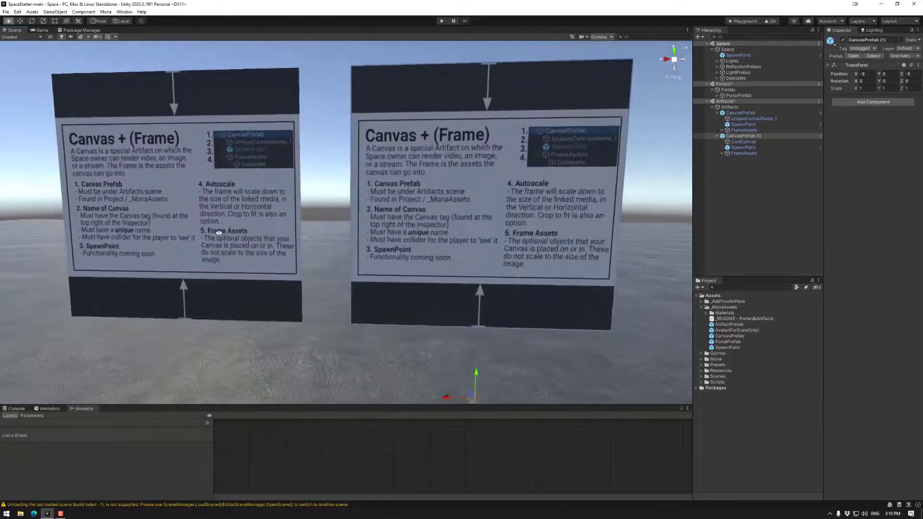
left_click(742, 141)
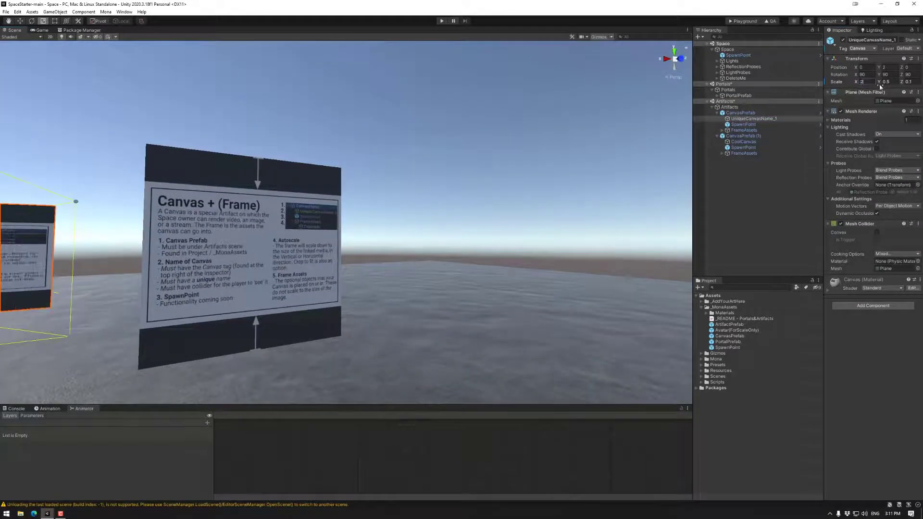
type("0.2")
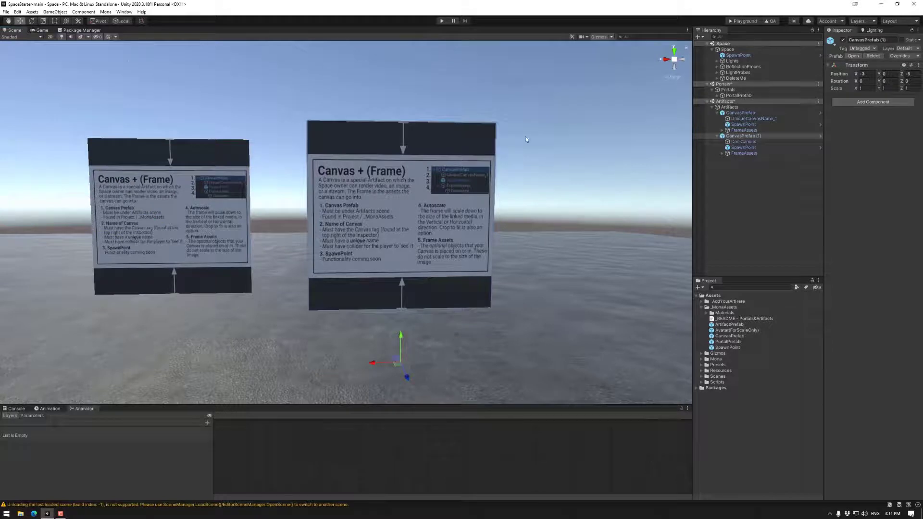
Duplicate CanvasPrefab (1) into CanvasPrefab (2) and place it at Position X -6.25.
left_click(744, 153)
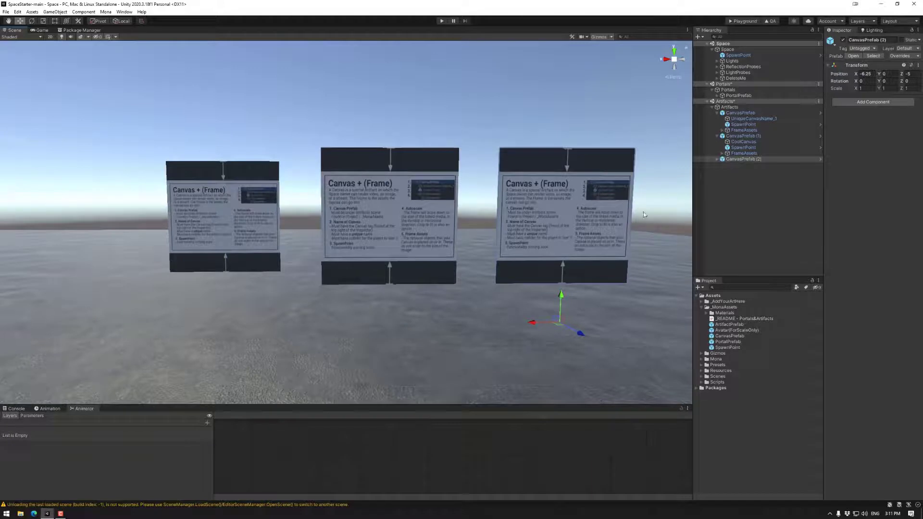
mouse_move(595, 273)
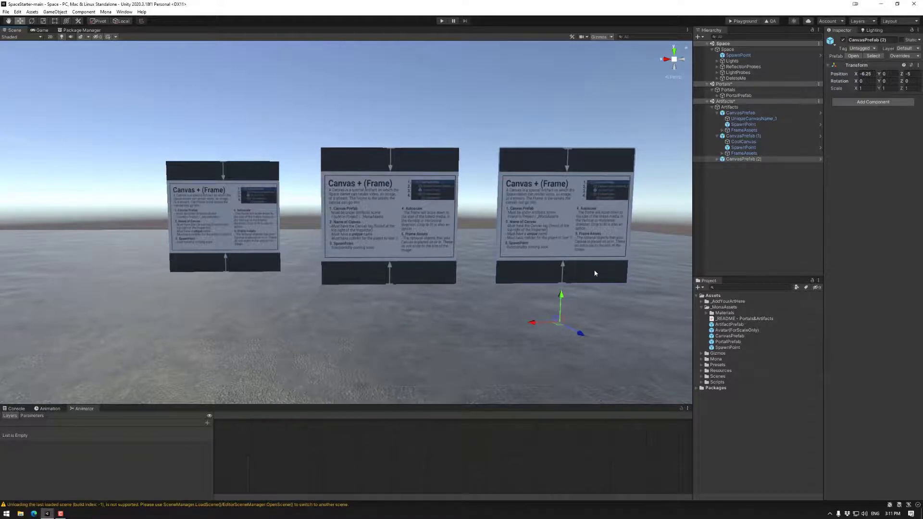
mouse_move(574, 304)
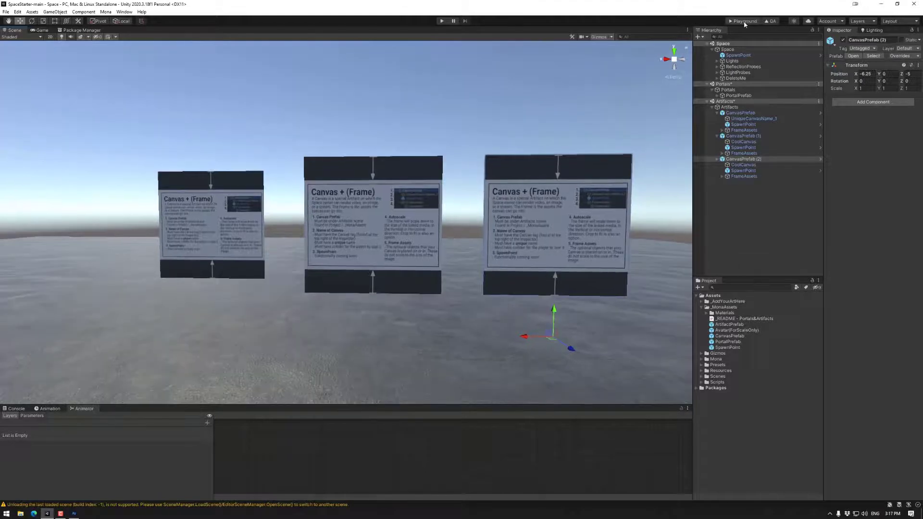
left_click(770, 21)
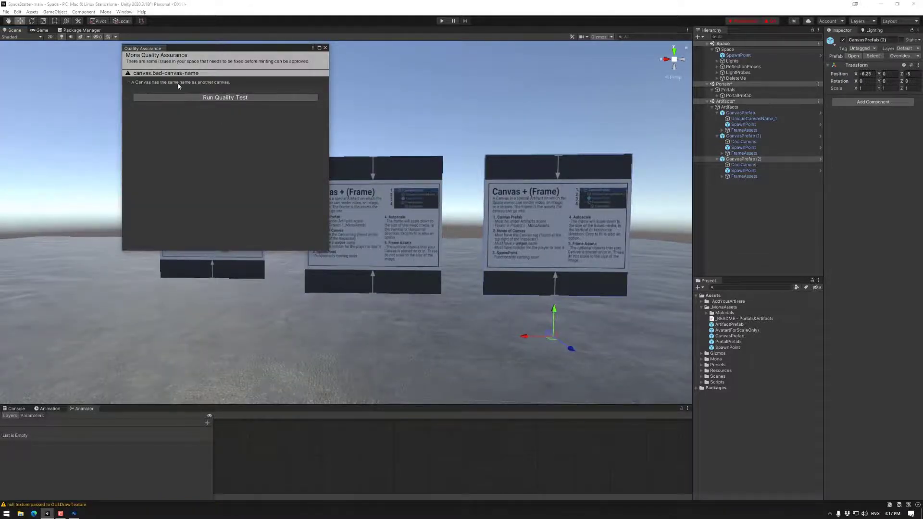
left_click(325, 48)
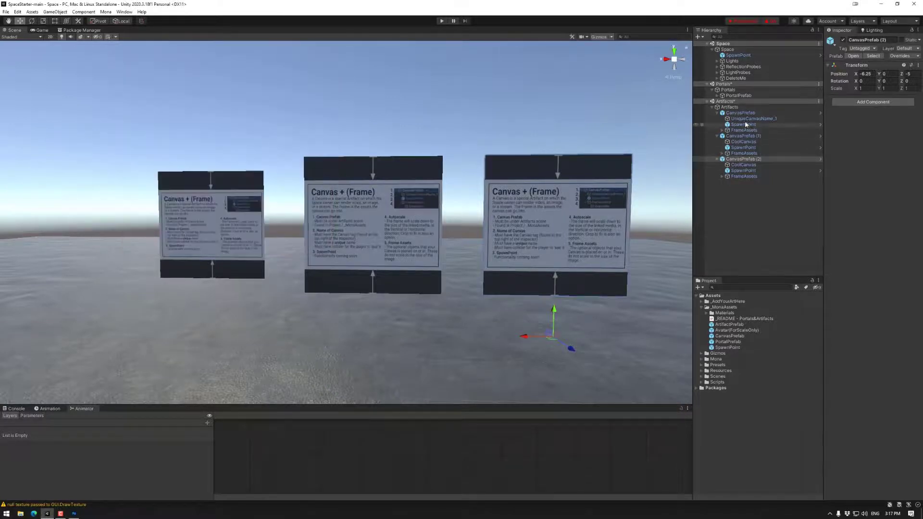
left_click(753, 119)
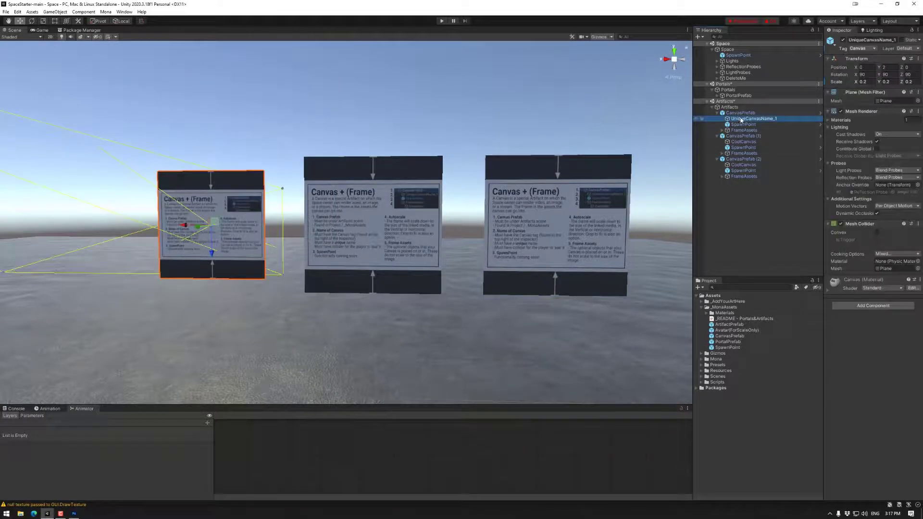
left_click(743, 165)
type("_1")
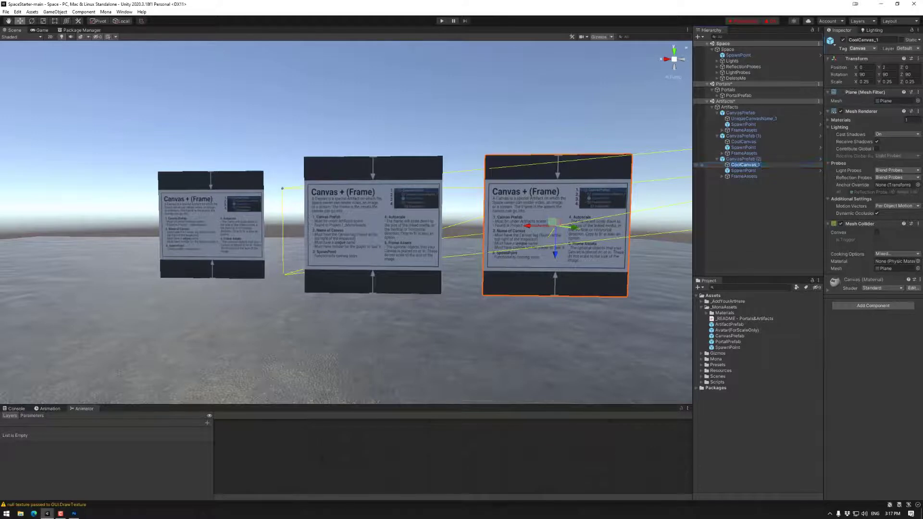
left_click(734, 141)
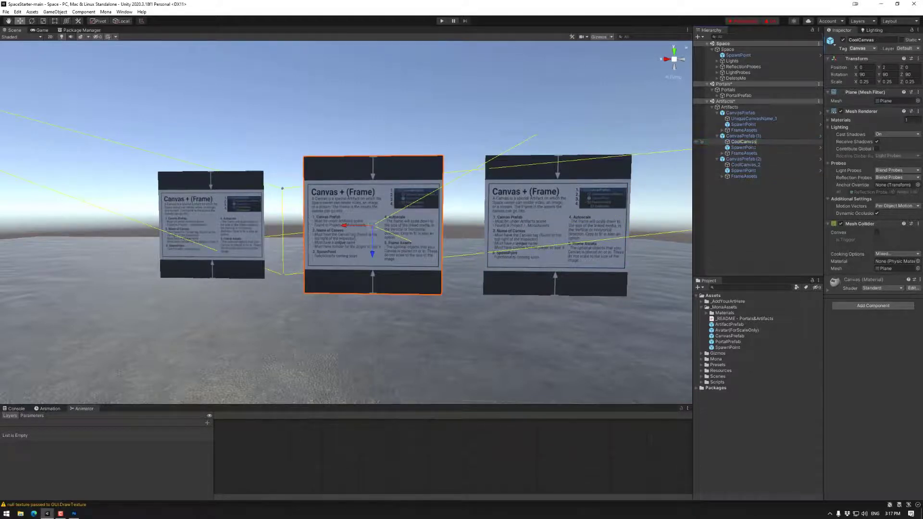
left_click(744, 141)
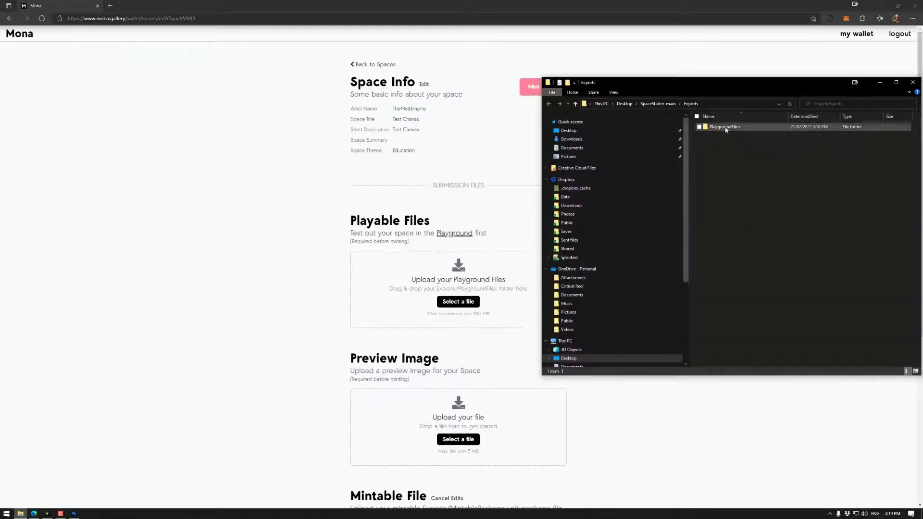
mouse_move(724, 126)
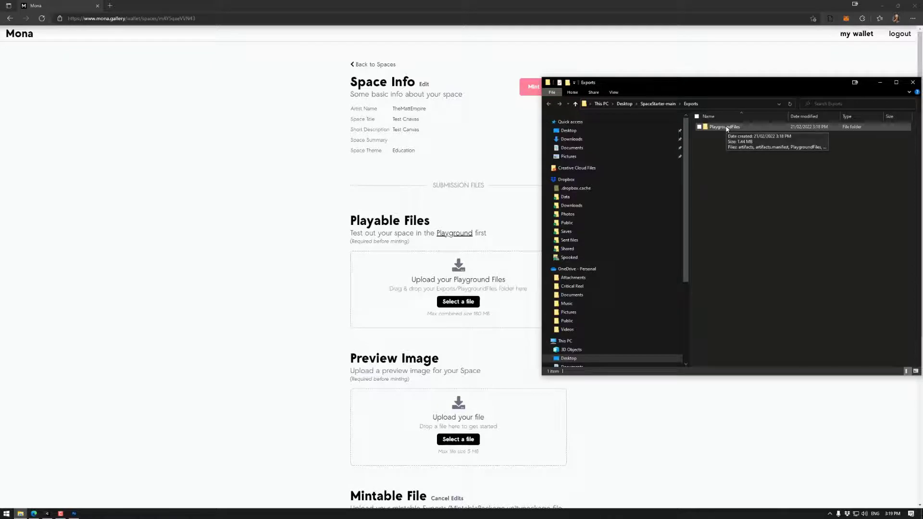
Drag the PlaygroundFiles folder onto Mona's Upload your Playground Files drop zone.
left_click_drag(724, 126, 388, 288)
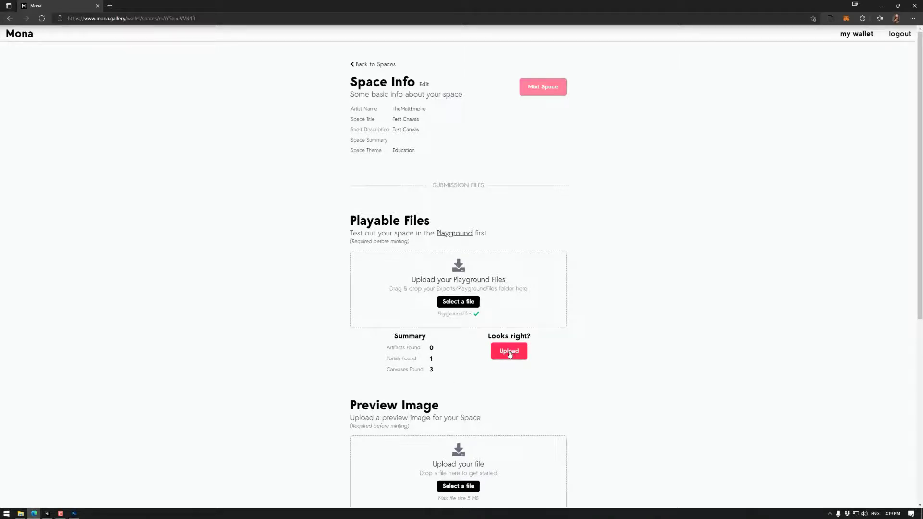
Upload the playground files, adding portal UniquePortalName_1 and three canvases to the space.
left_click(508, 351)
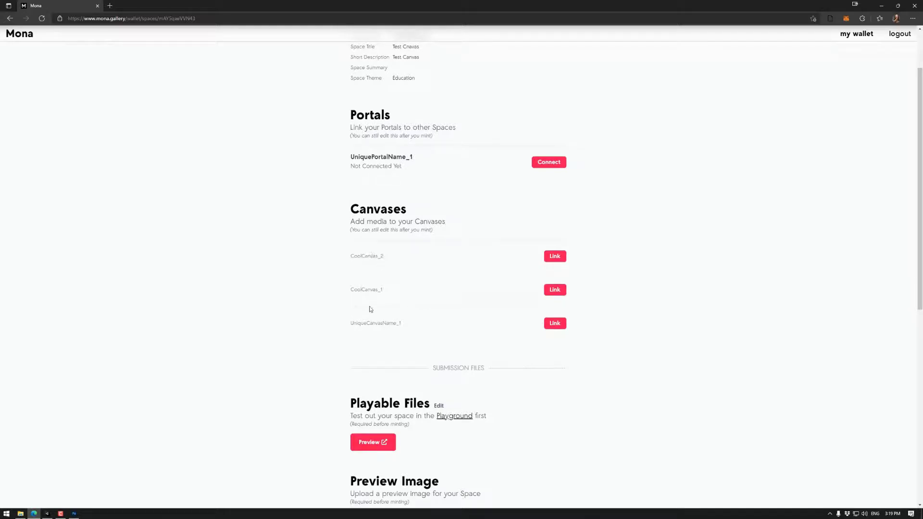
mouse_move(367, 322)
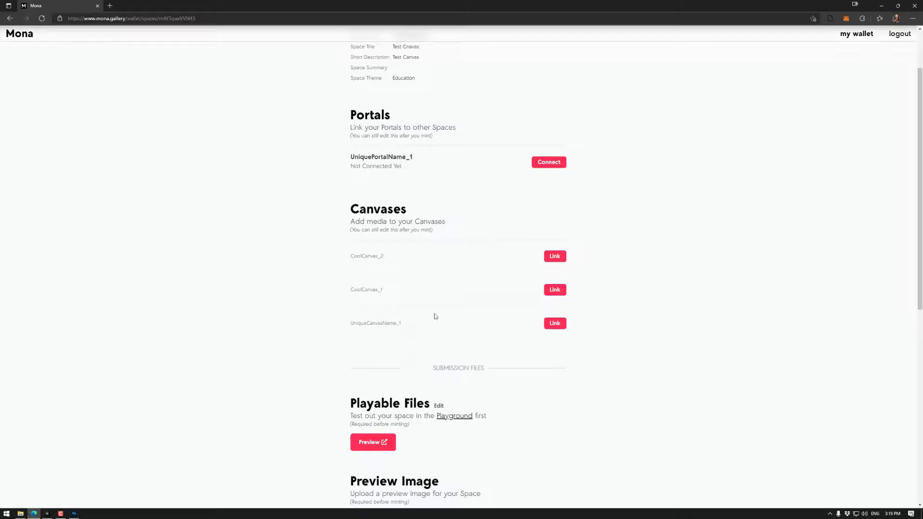
mouse_move(367, 330)
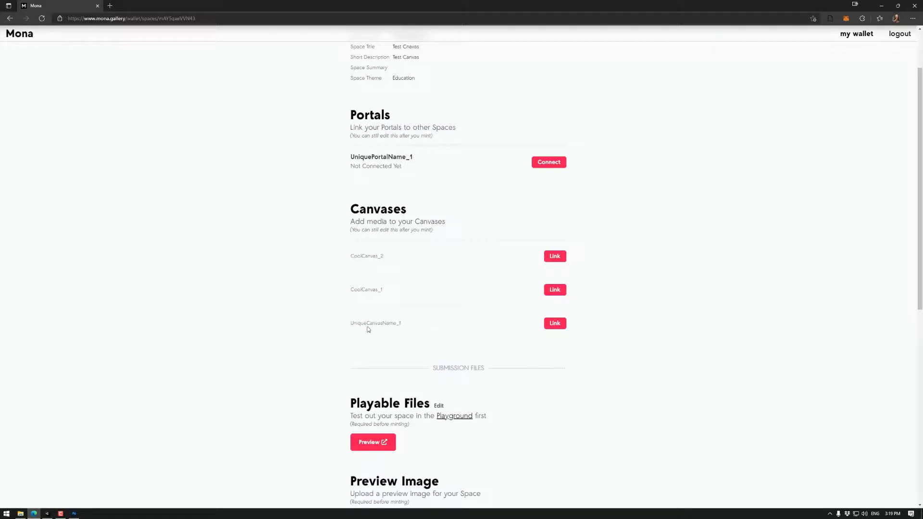
mouse_move(448, 328)
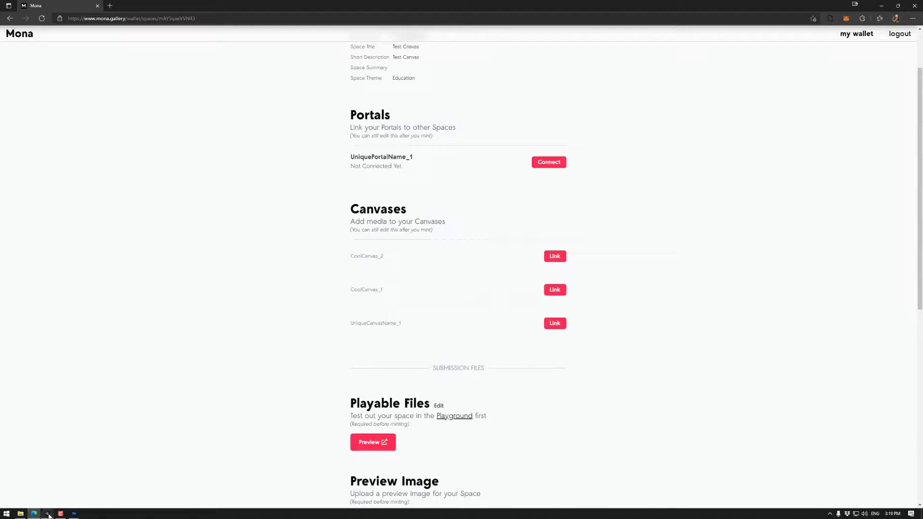
left_click(60, 514)
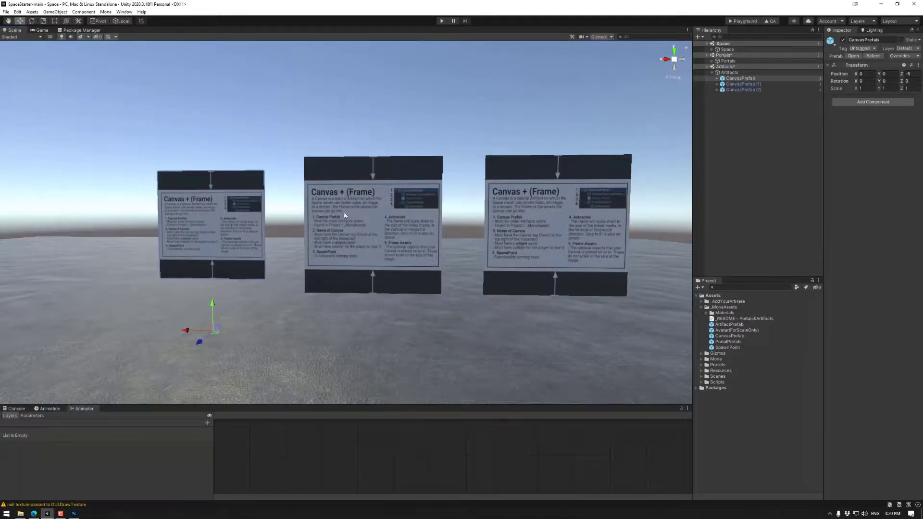
left_click(740, 78)
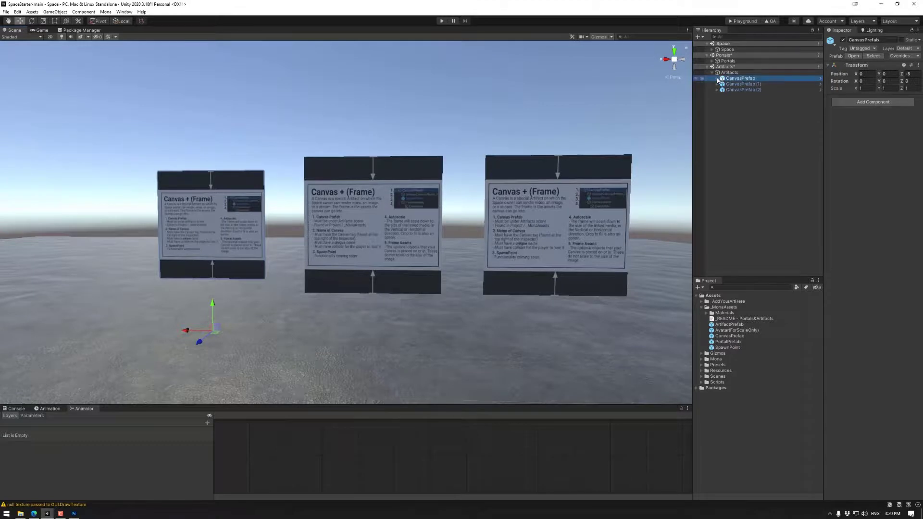
left_click(752, 84)
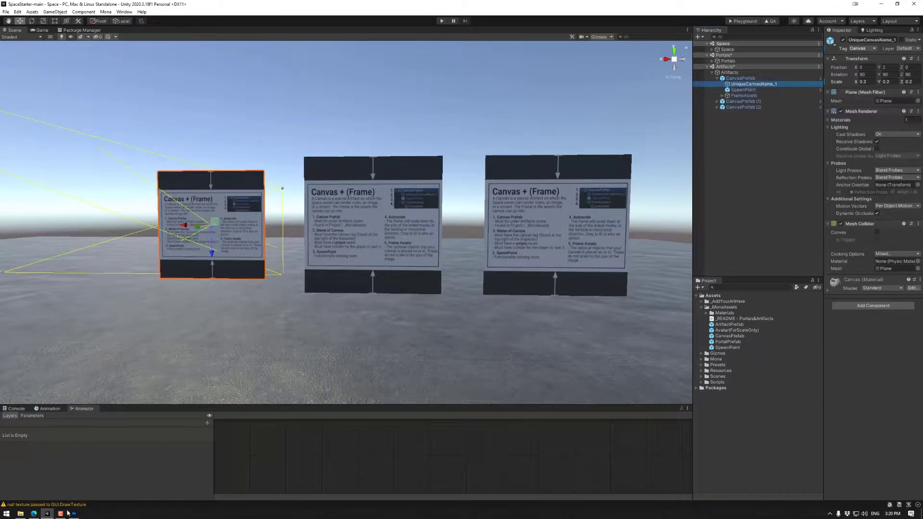
left_click(34, 514)
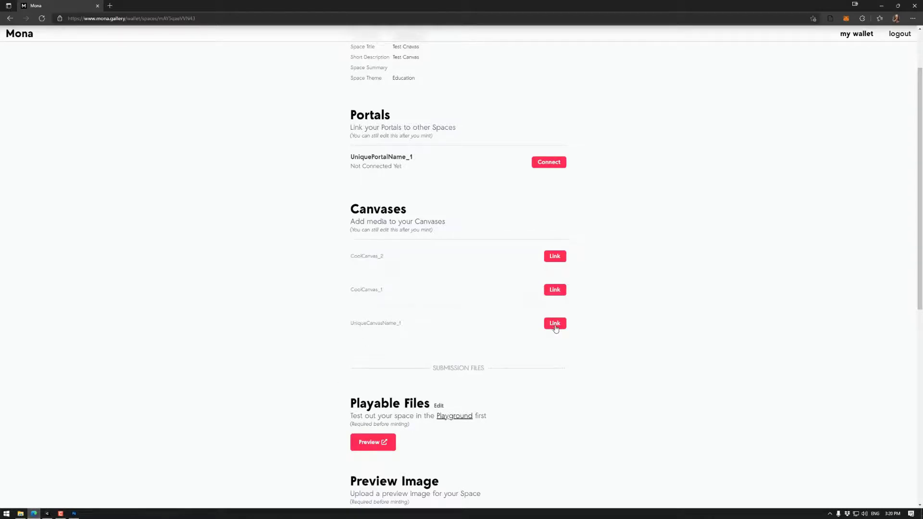
Start linking UniqueCanvasName_1, setting where it's found to Other with URL mona.gallery.
left_click(553, 323)
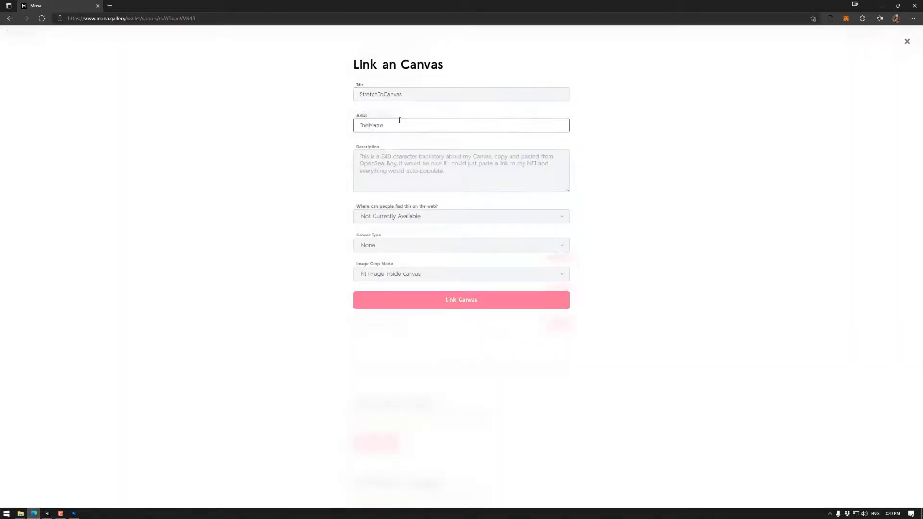
left_click(461, 216)
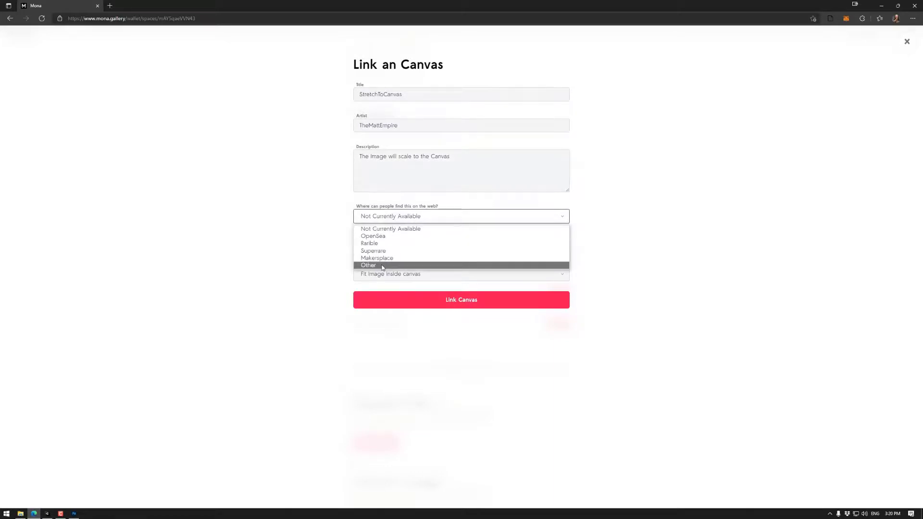
mouse_move(373, 235)
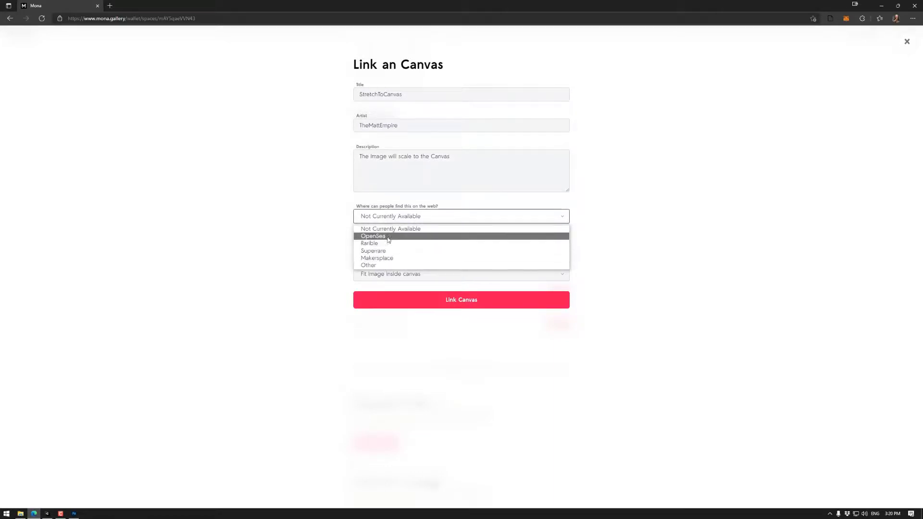
left_click(368, 265)
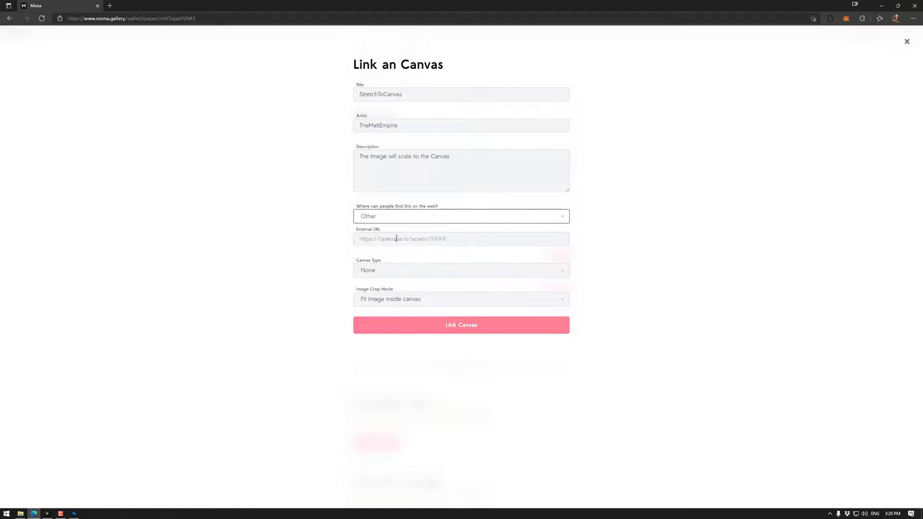
left_click(461, 238)
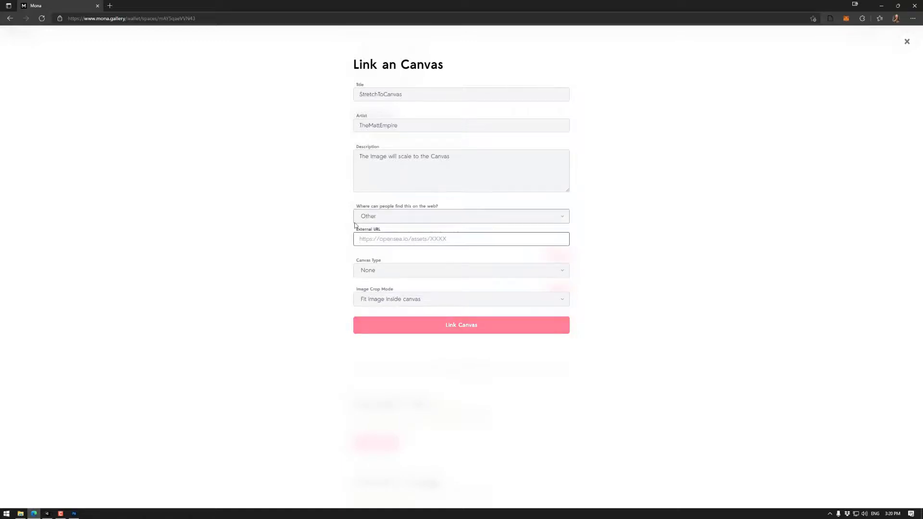
type("mon")
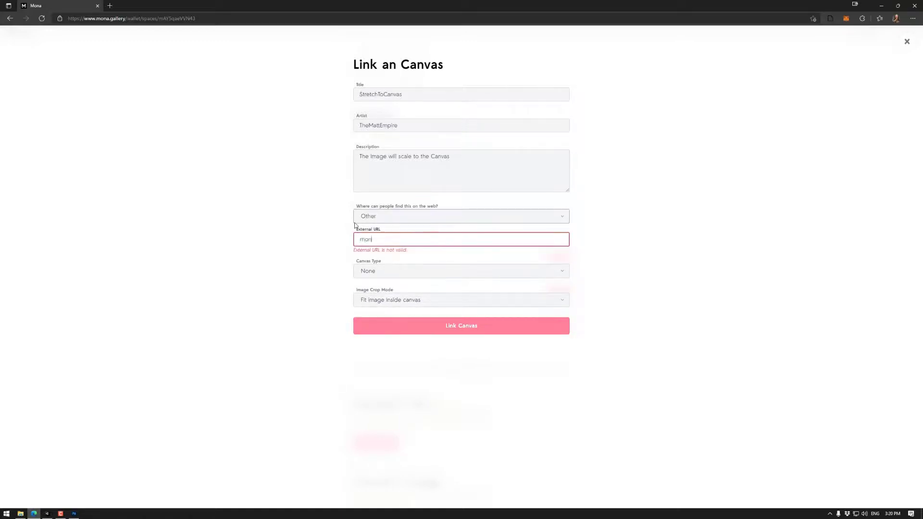
type("mona.gallery")
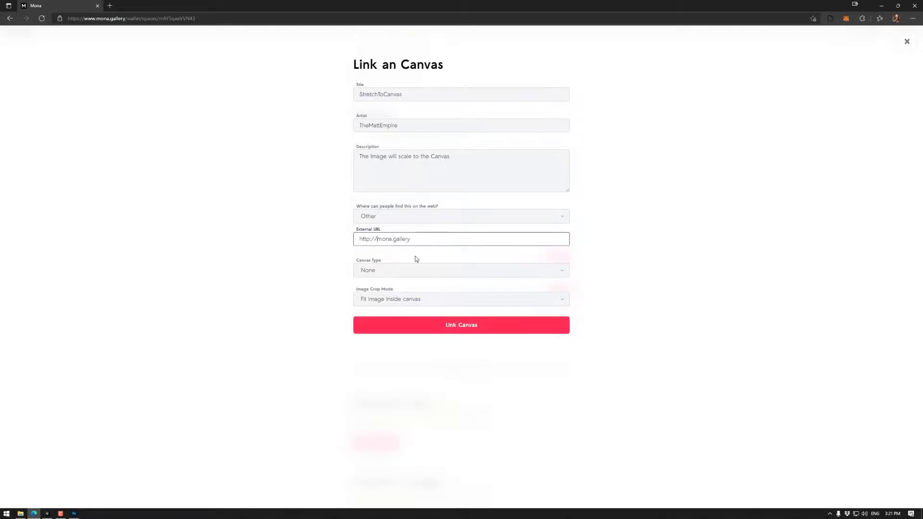
Set canvas type Image with the kstatic.com PNG URL, keep 'Fit image inside canvas', and link.
left_click(461, 270)
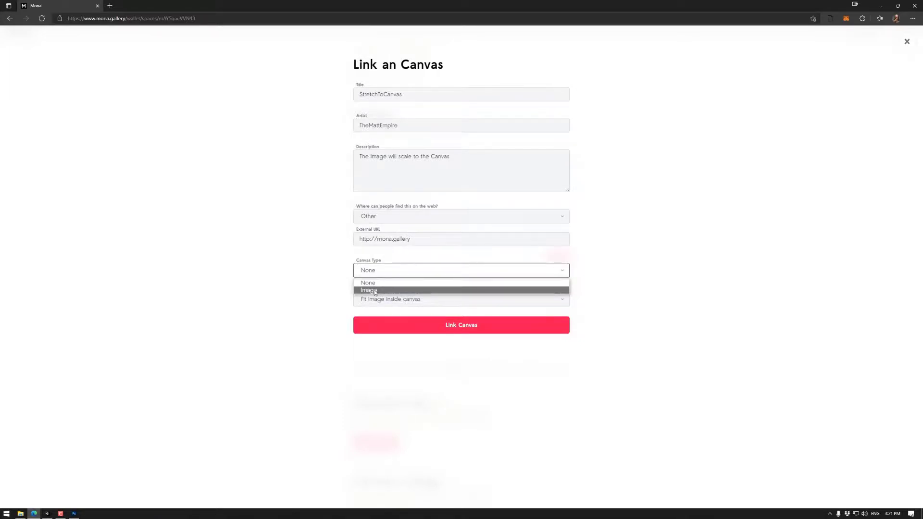
left_click(367, 289)
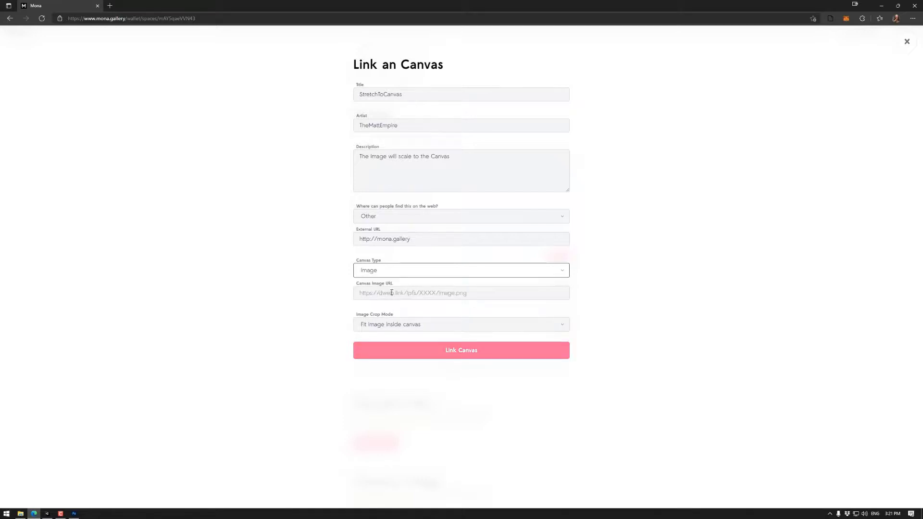
left_click(461, 292)
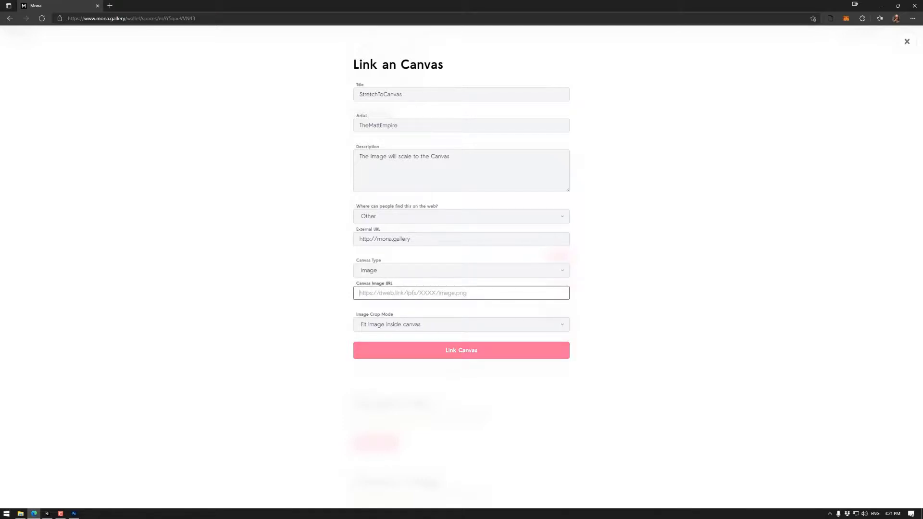
left_click(461, 351)
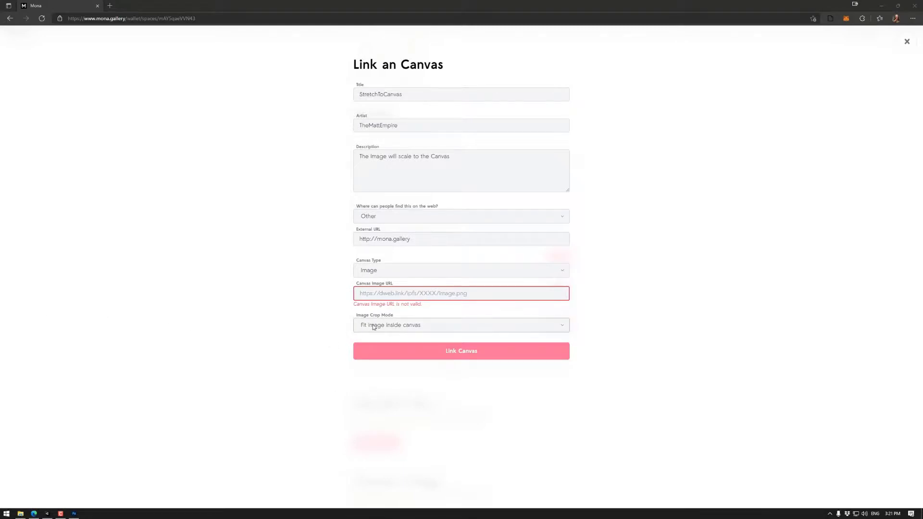
type("kstatic.com/media/68d56b_4670c99c9ea143eeac4db087516bb798~mv2.png")
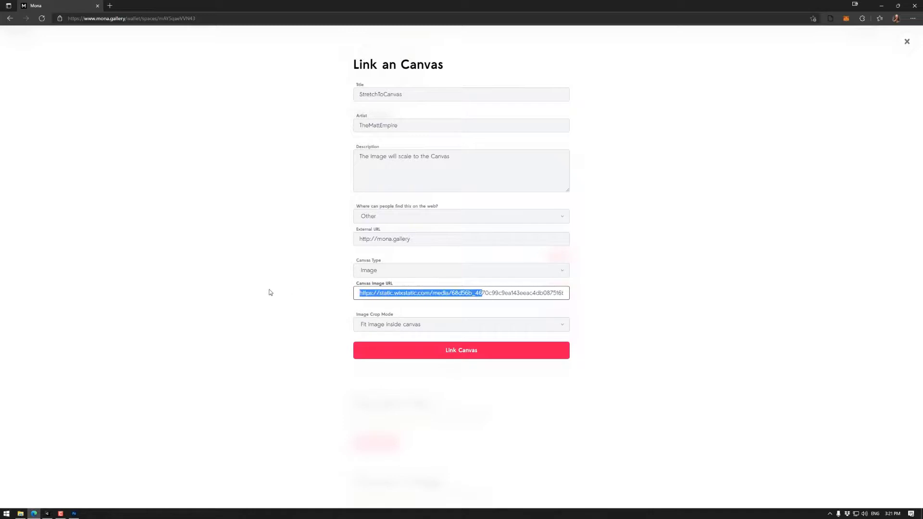
left_click(461, 325)
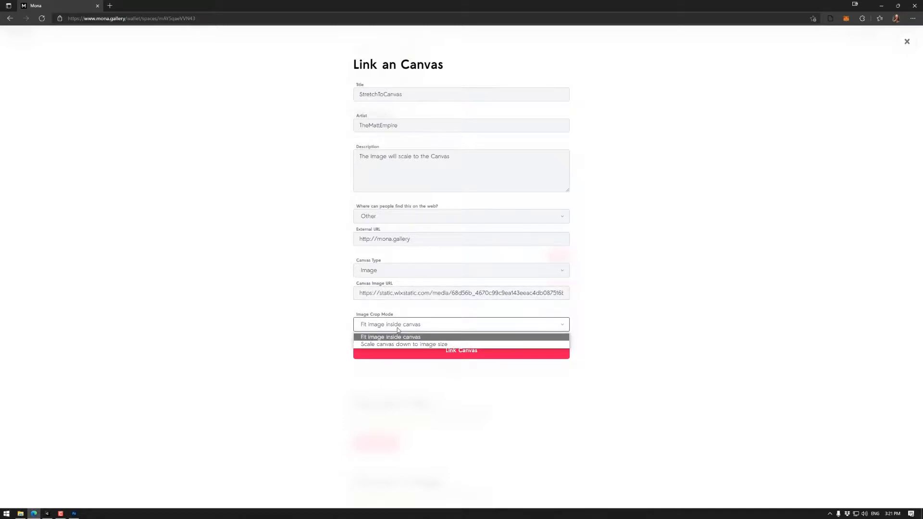
mouse_move(393, 348)
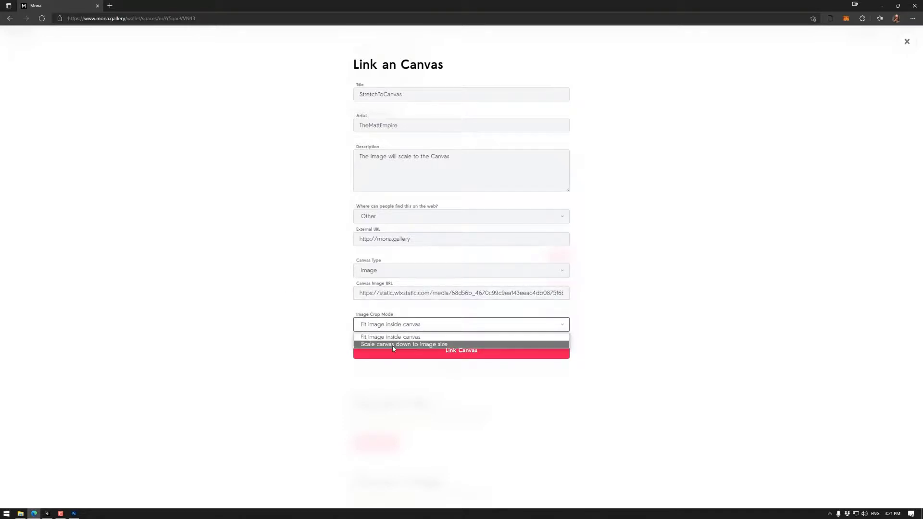
left_click(391, 336)
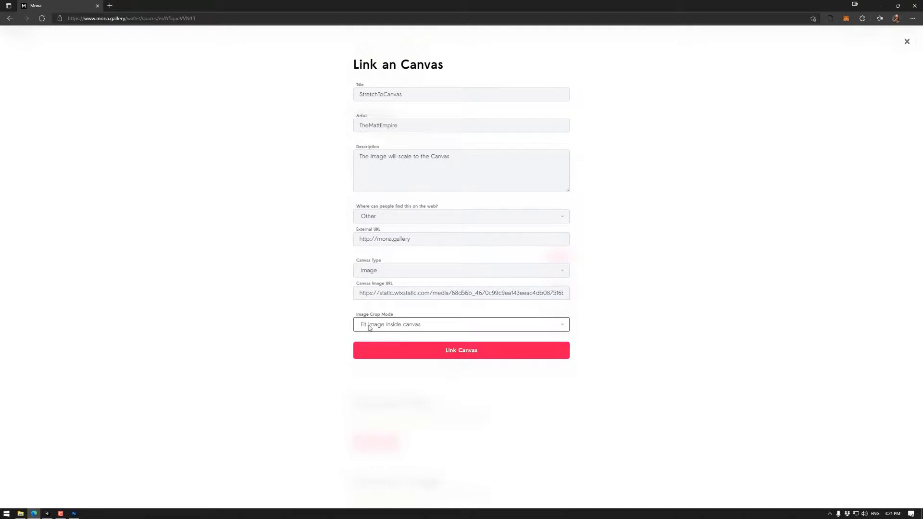
mouse_move(404, 329)
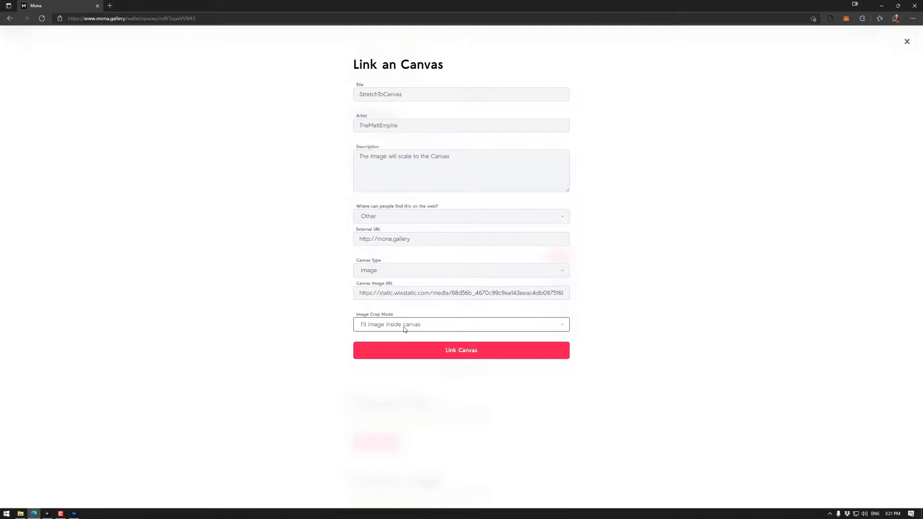
left_click(461, 350)
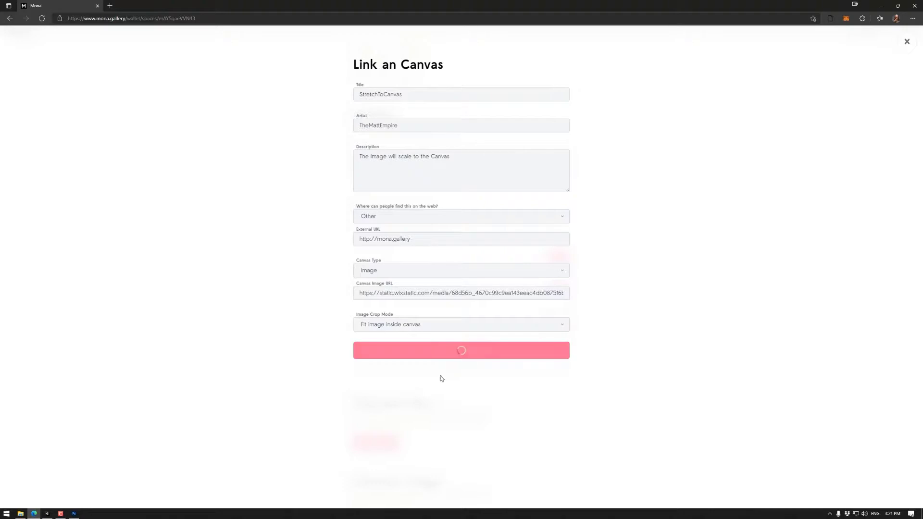
left_click(461, 351)
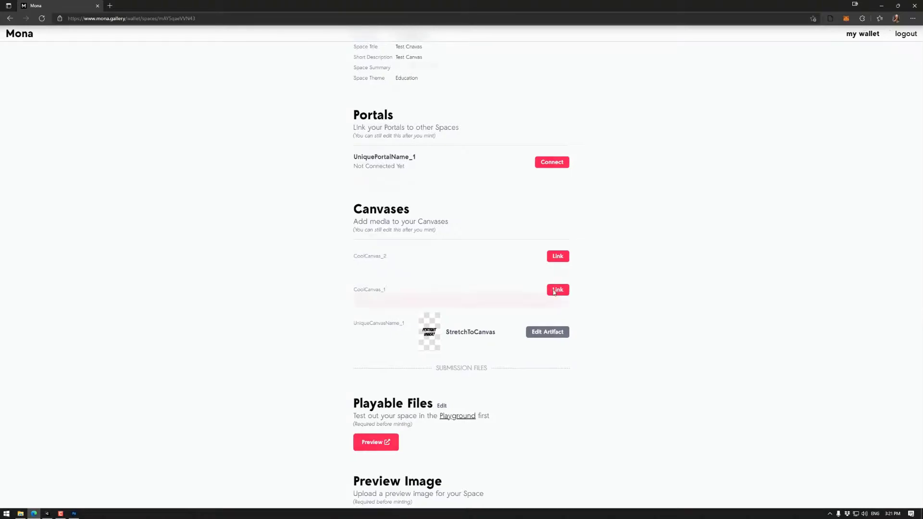
Fill CoolCanvas_1's link form (ThemttEmpire), set type Image, choose 'Scale canvas down to image size', and link.
left_click(557, 289)
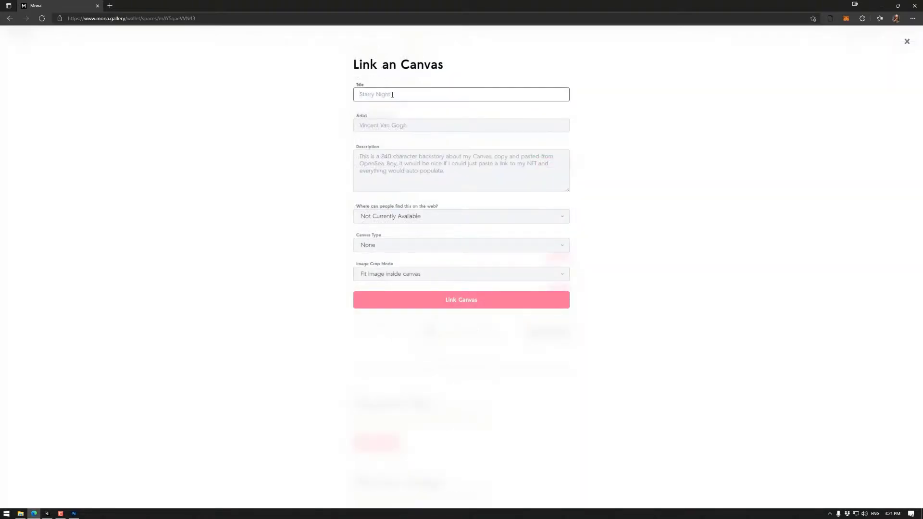
type("ThemttEmpire")
left_click(462, 170)
type("This canvas will scale to the portrait image")
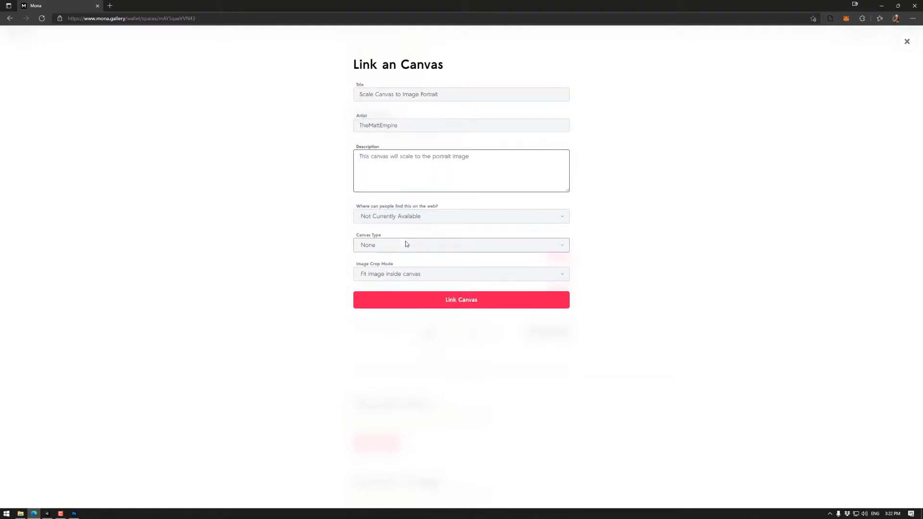
left_click(461, 244)
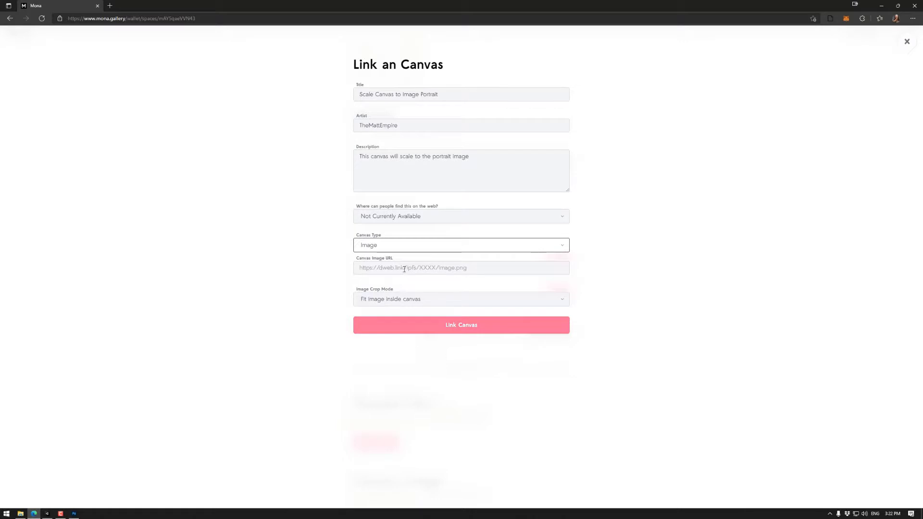
left_click(461, 267)
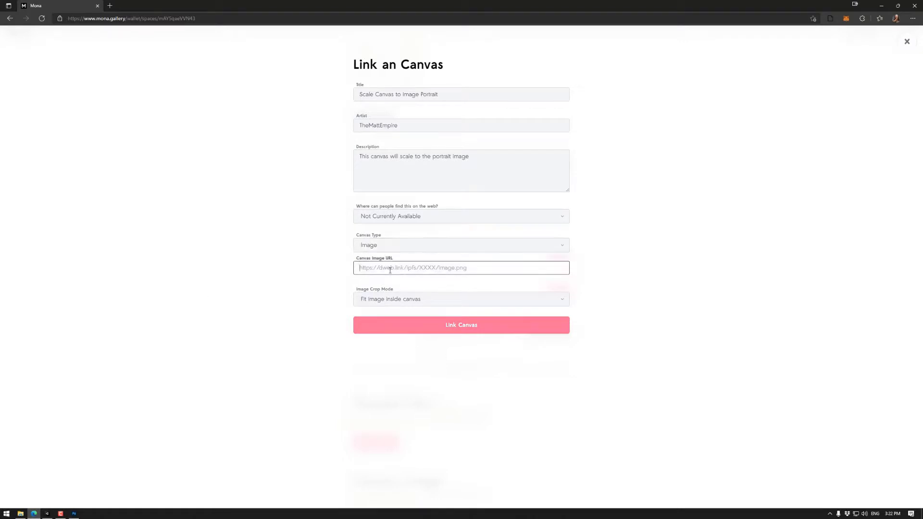
left_click(461, 298)
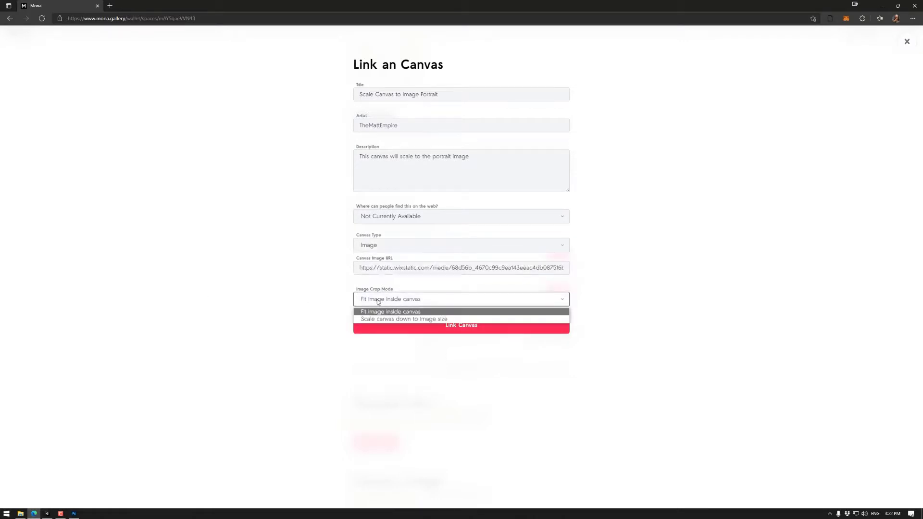
left_click(404, 319)
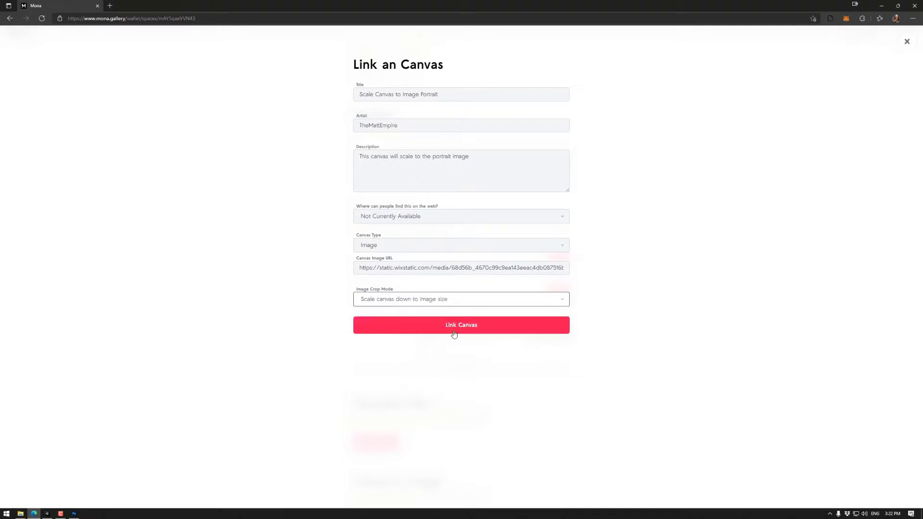
left_click(461, 325)
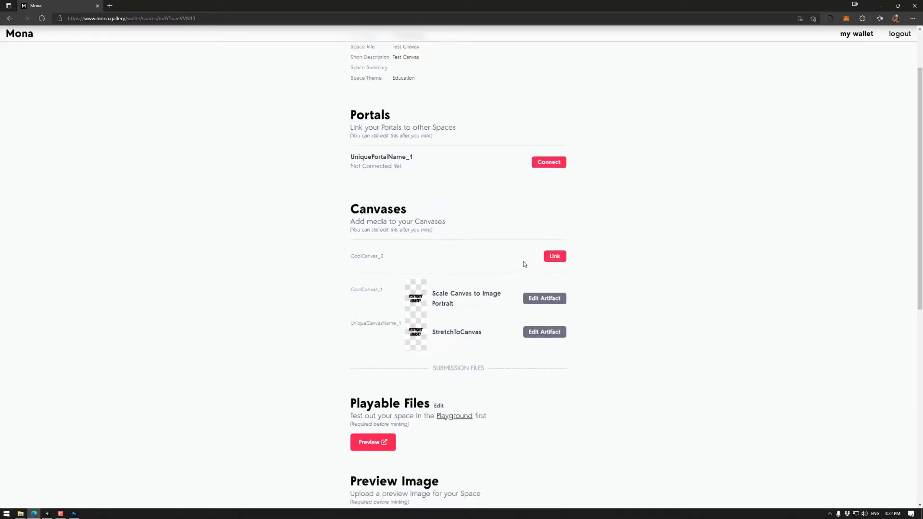
Fill CoolCanvas_2's link form, set type Image, choose 'Scale canvas down to image size', and link.
left_click(553, 256)
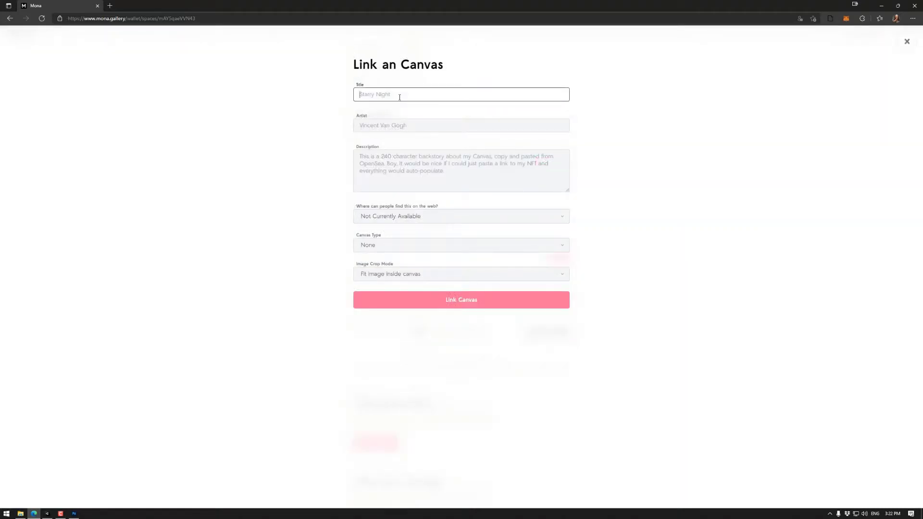
type("This canvas will scale down to the Landscape image")
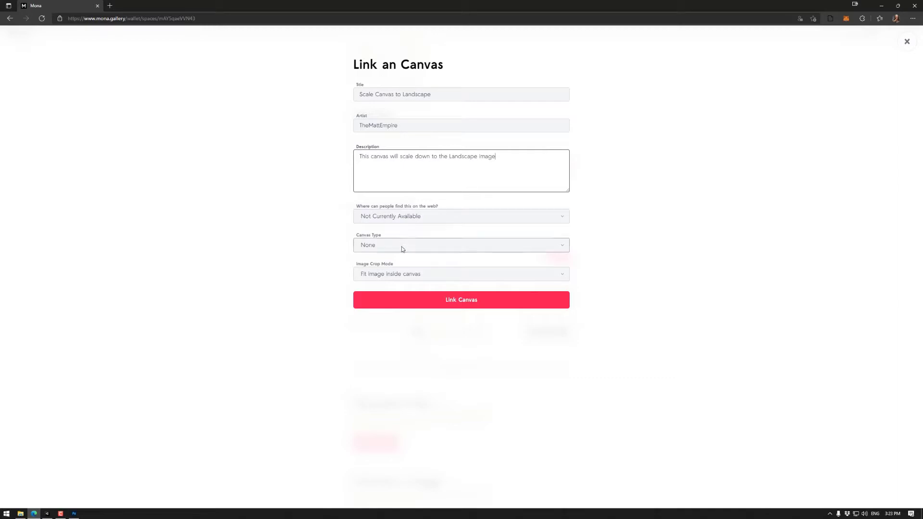
left_click(461, 245)
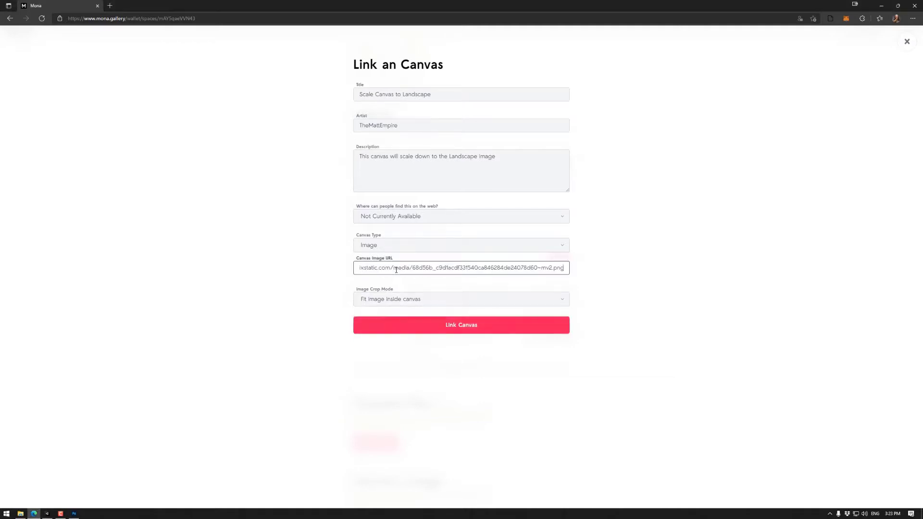
left_click(461, 298)
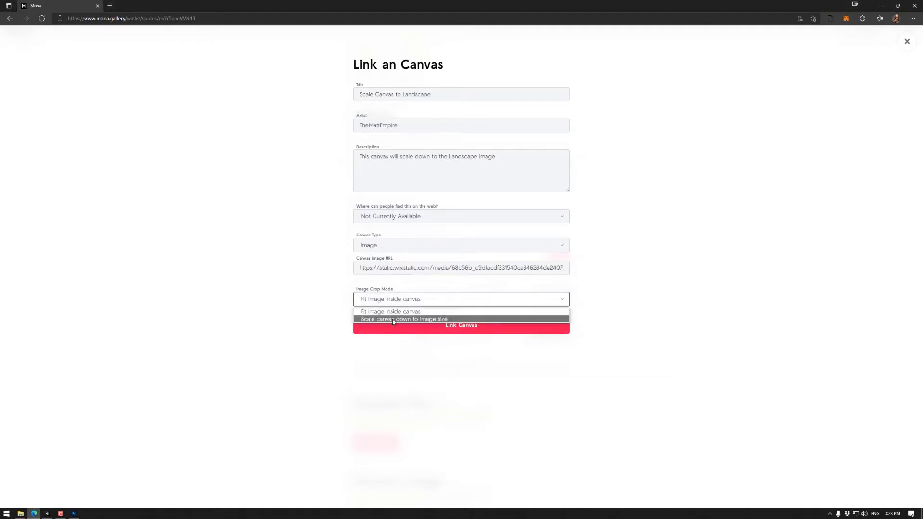
left_click(403, 319)
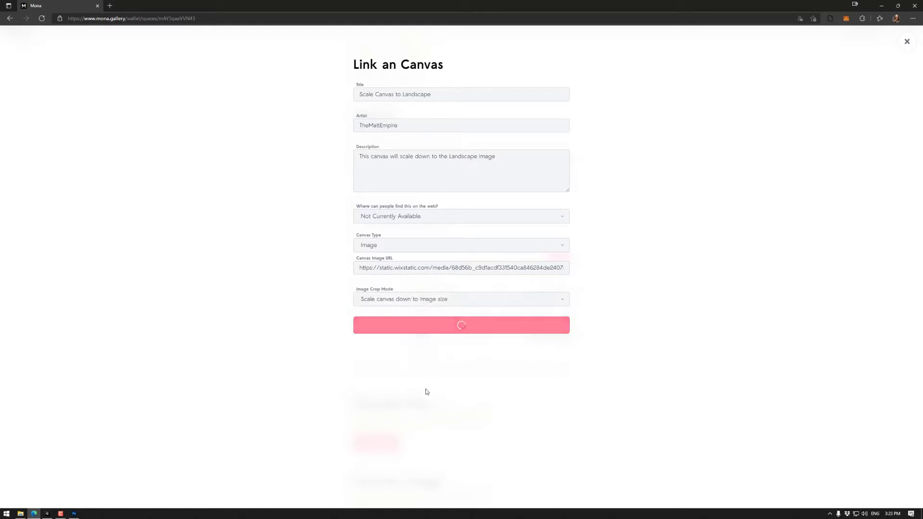
left_click(460, 325)
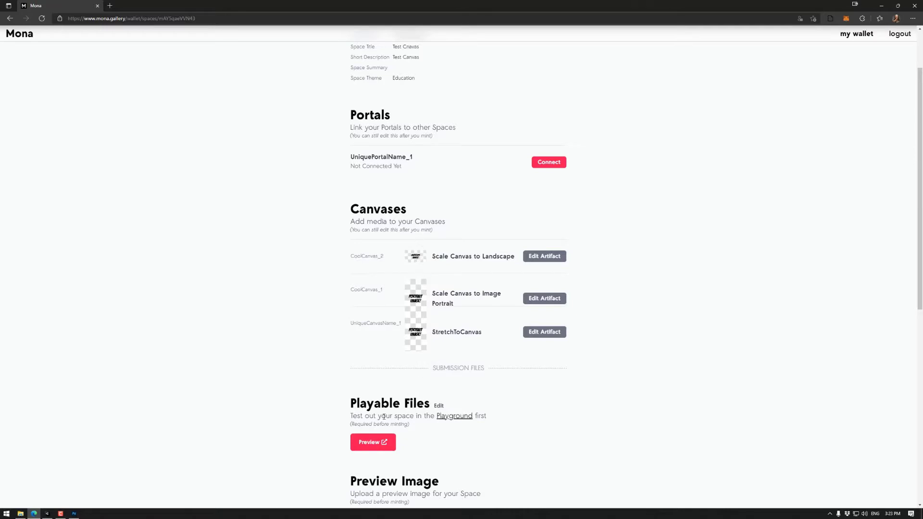
mouse_move(538, 319)
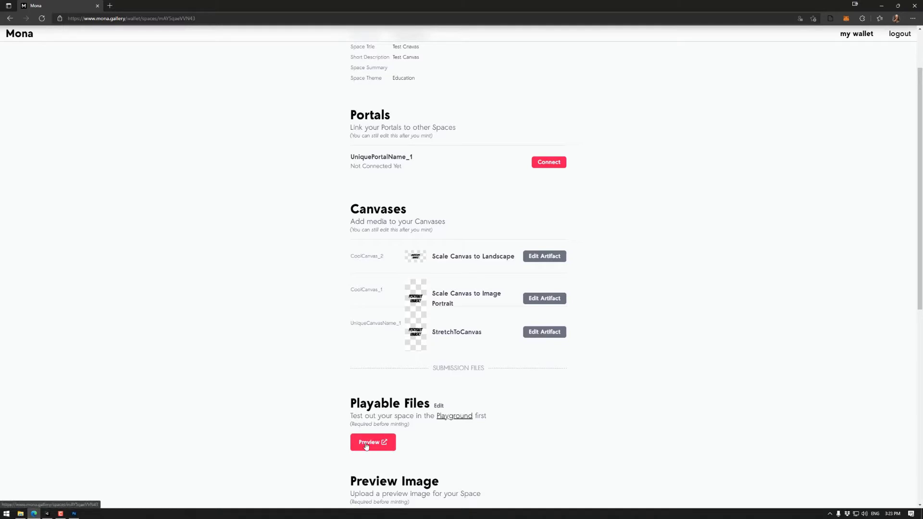
Launch a preview of the Mona space from the Playable Files section.
left_click(372, 442)
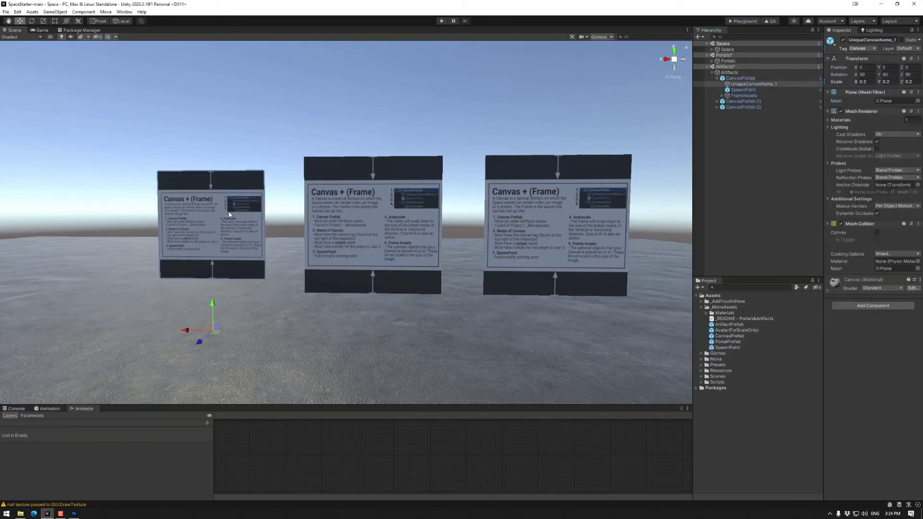
Select the left canvas UniqueCanvasName_1 and disable its Mesh Renderer to hide it.
left_click(209, 221)
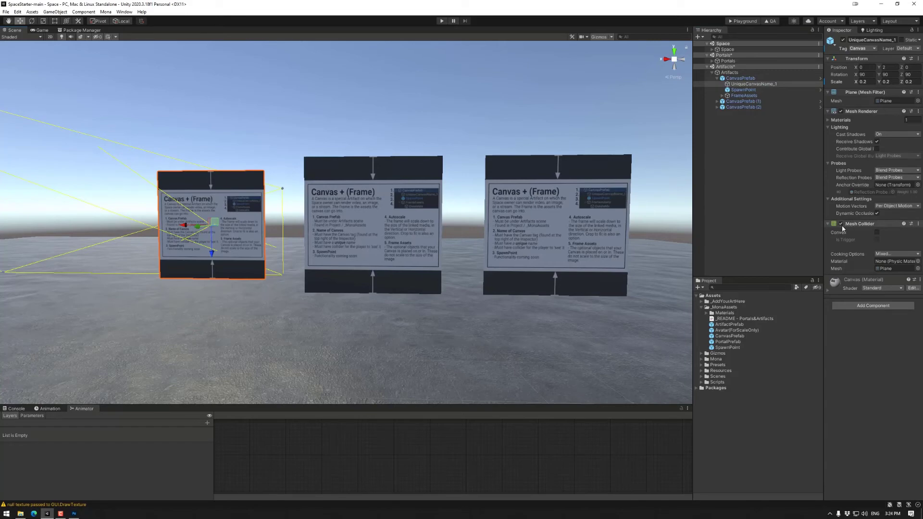
left_click(828, 223)
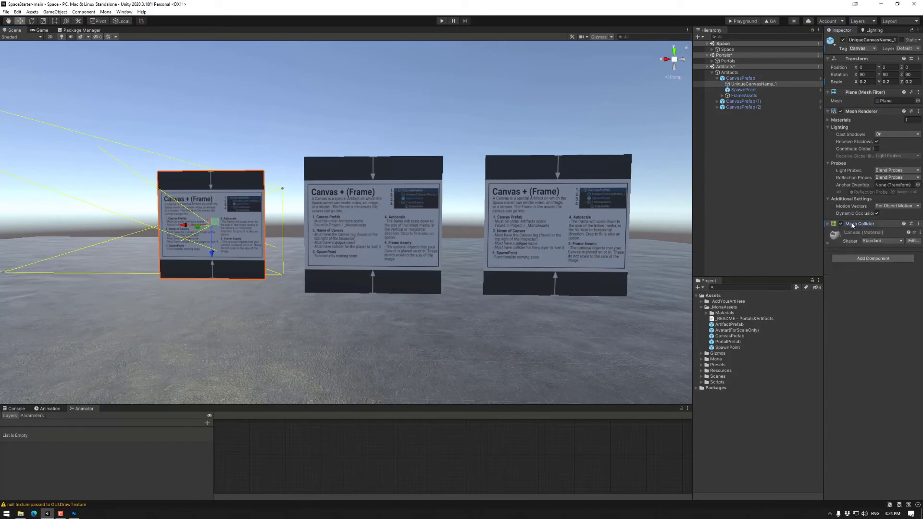
left_click(827, 111)
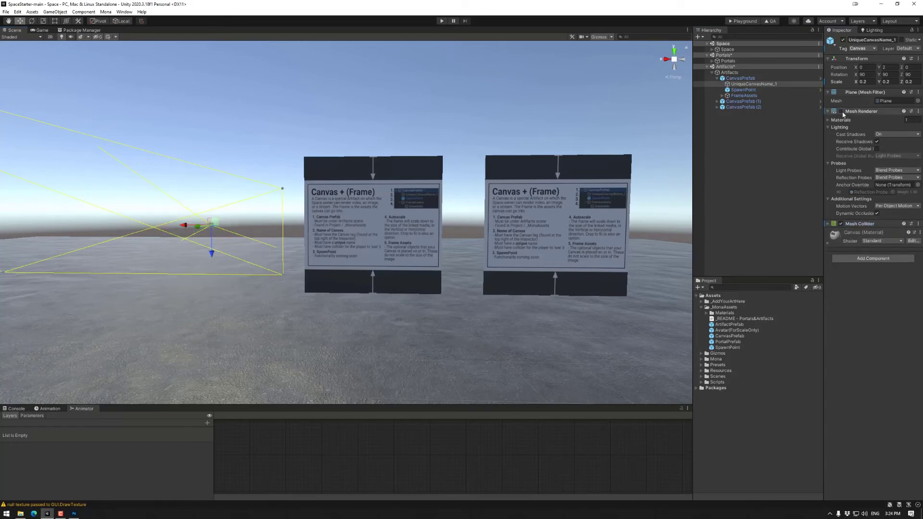